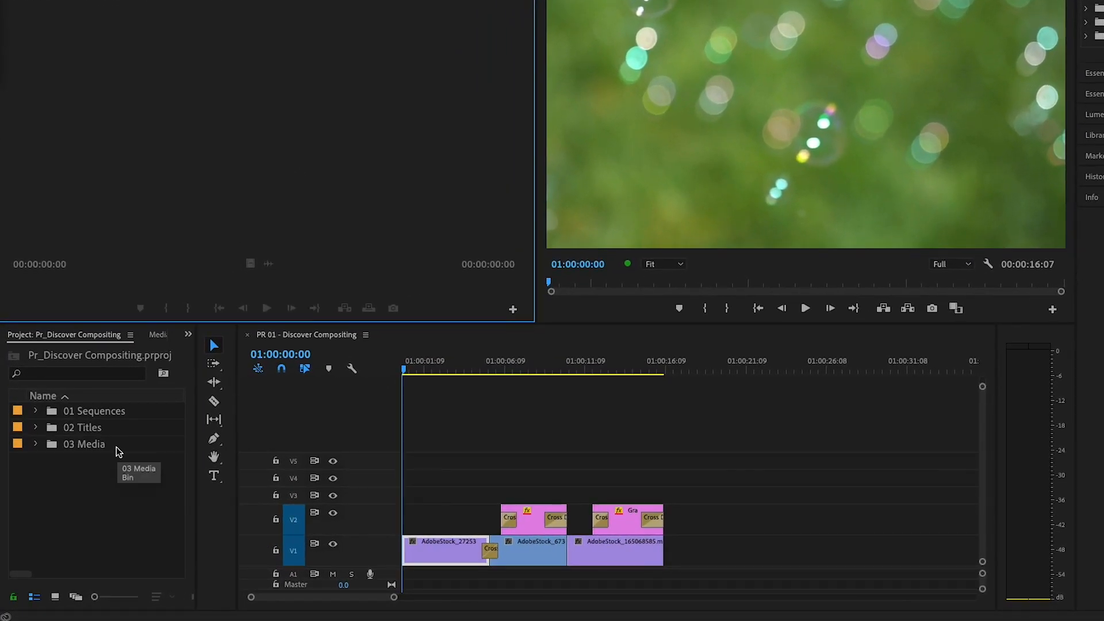
Step: Browse from the 03 Media bin to the 02 Titles bin shown as icon thumbnails
{"action": "double_click", "coordinate": [83, 443]}
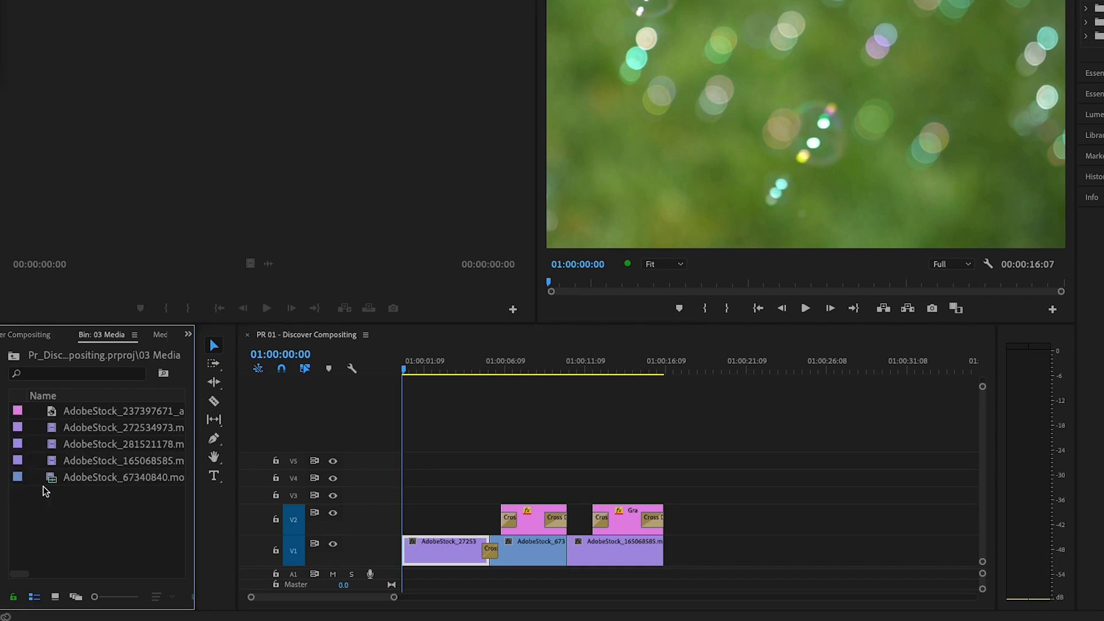
{"action": "left_click", "coordinate": [33, 597]}
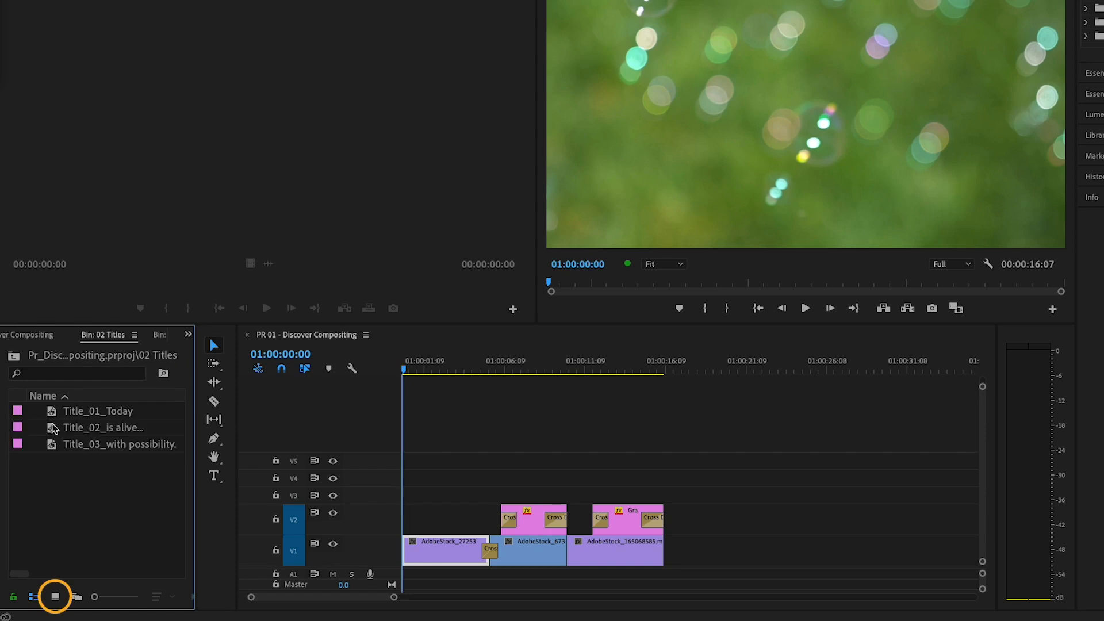
{"action": "left_click", "coordinate": [56, 597]}
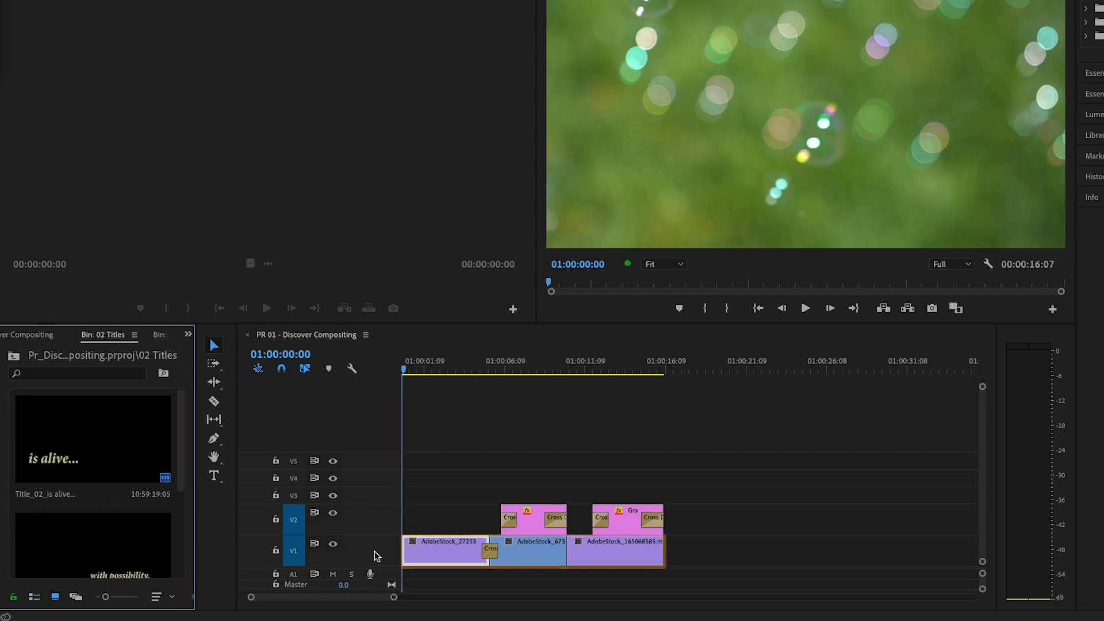
Step: Scrub the sequence playhead to preview the later clips with titles over footage
{"action": "left_click", "coordinate": [631, 519]}
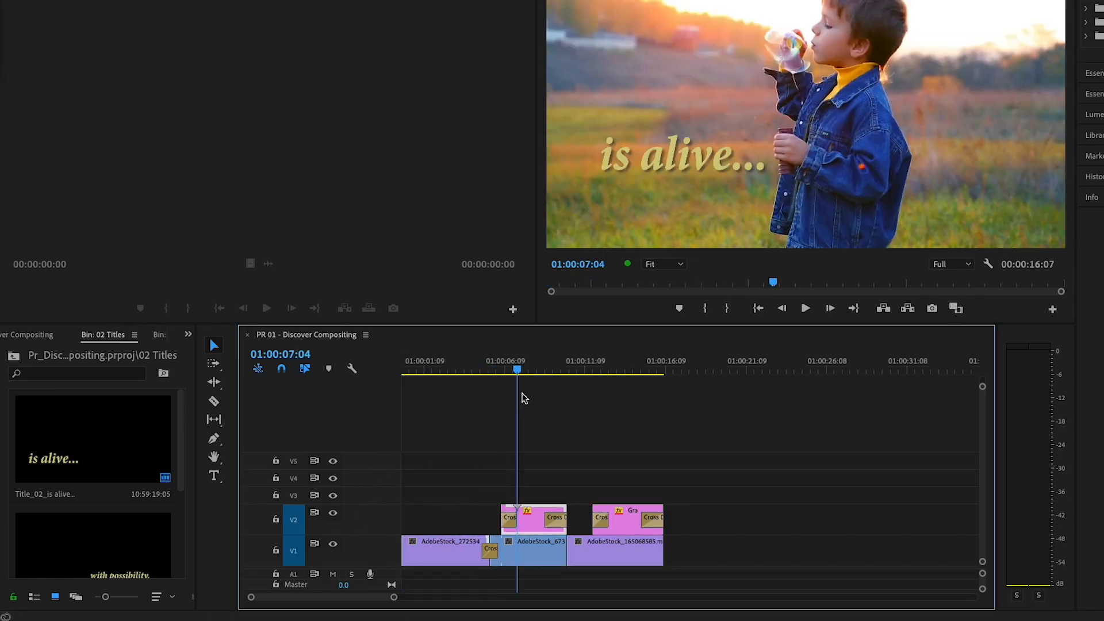
{"action": "left_click", "coordinate": [593, 369]}
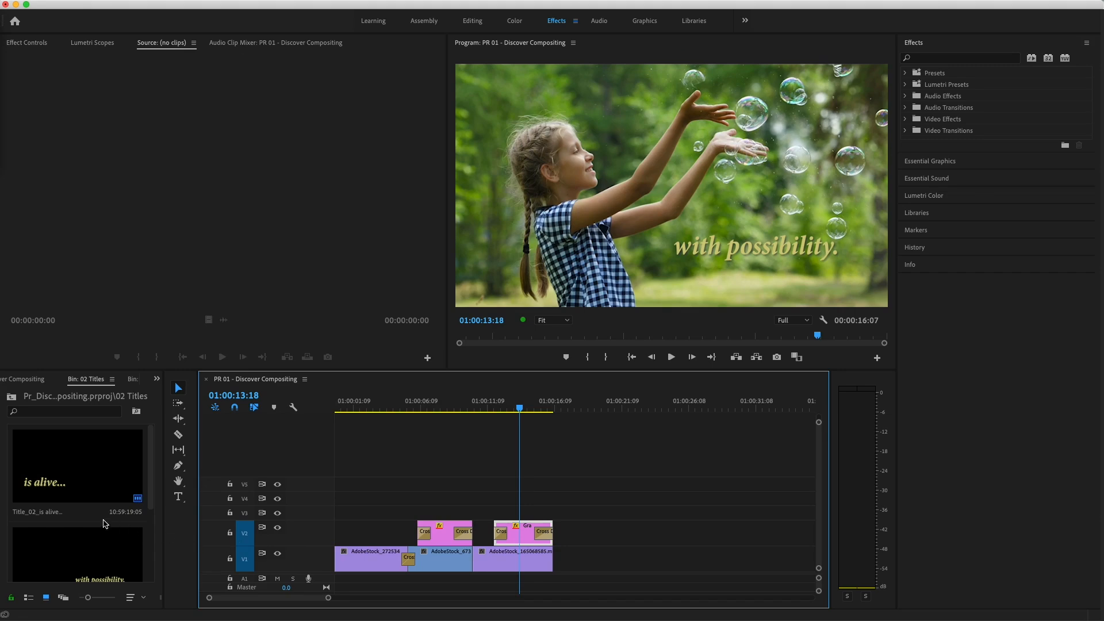
Step: Load Title_01_Today into the Source Monitor with the Transparency Grid enabled
{"action": "scroll", "scroll_direction": "down", "scroll_amount": 3}
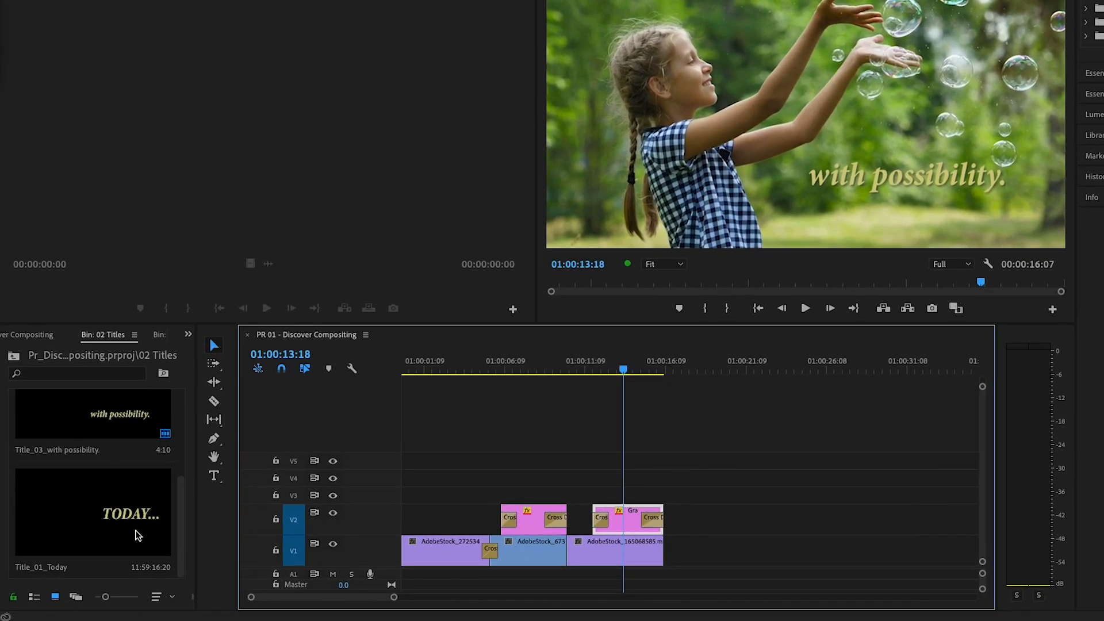
{"action": "double_click", "coordinate": [92, 512]}
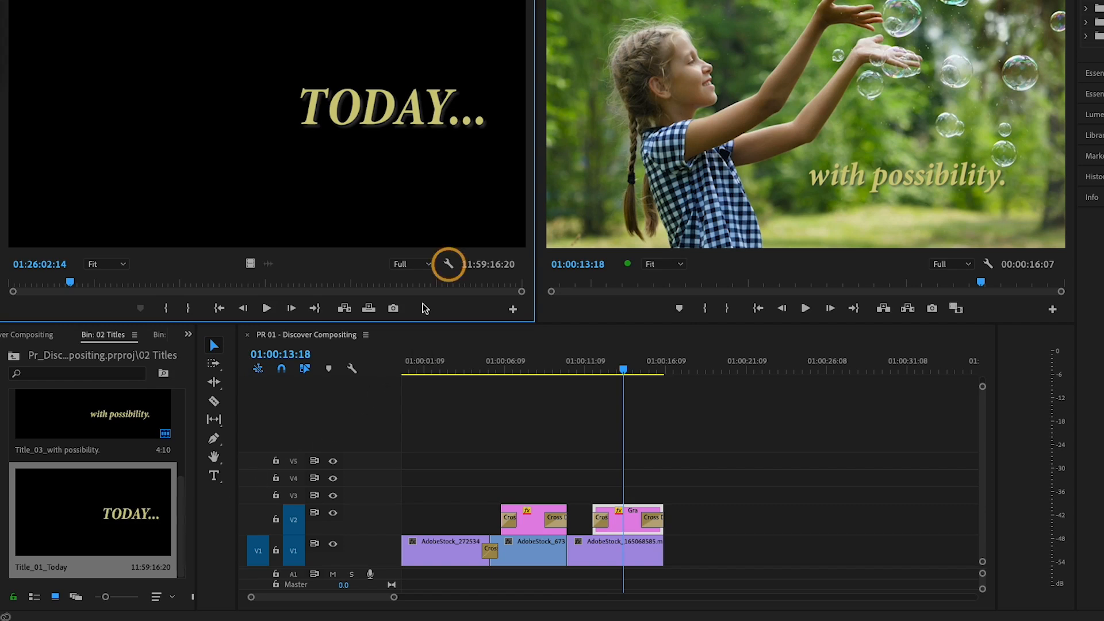
{"action": "left_click", "coordinate": [449, 265]}
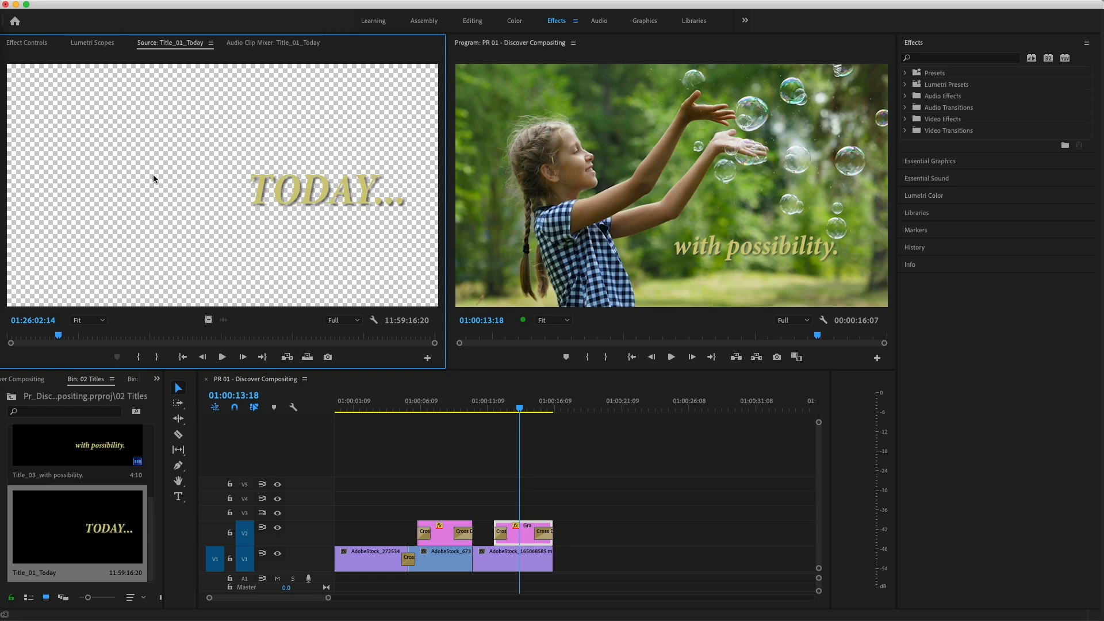
{"action": "mouse_move", "coordinate": [345, 252]}
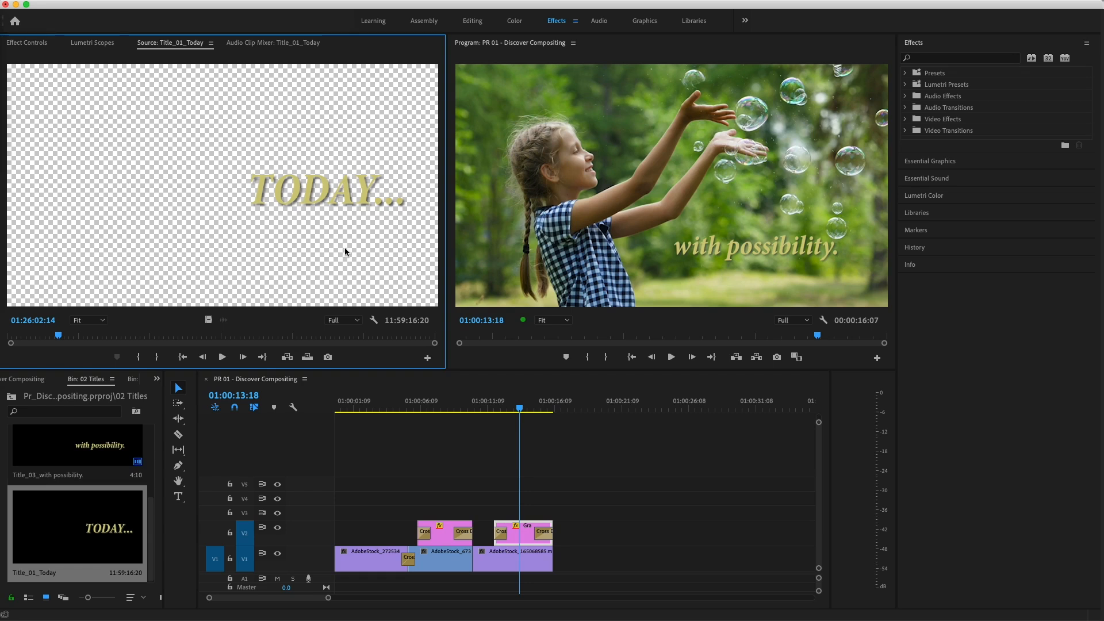
{"action": "mouse_move", "coordinate": [371, 392]}
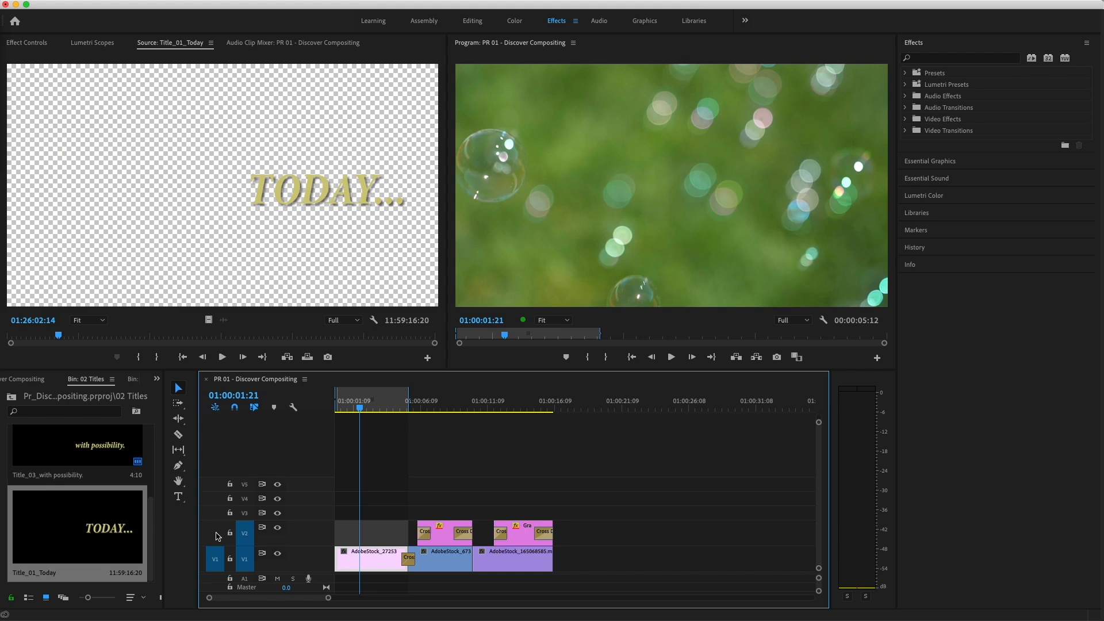
Step: Put the TODAY title on V2 over the first bubbles clip, starting slightly after sequence start
{"action": "left_click", "coordinate": [214, 533]}
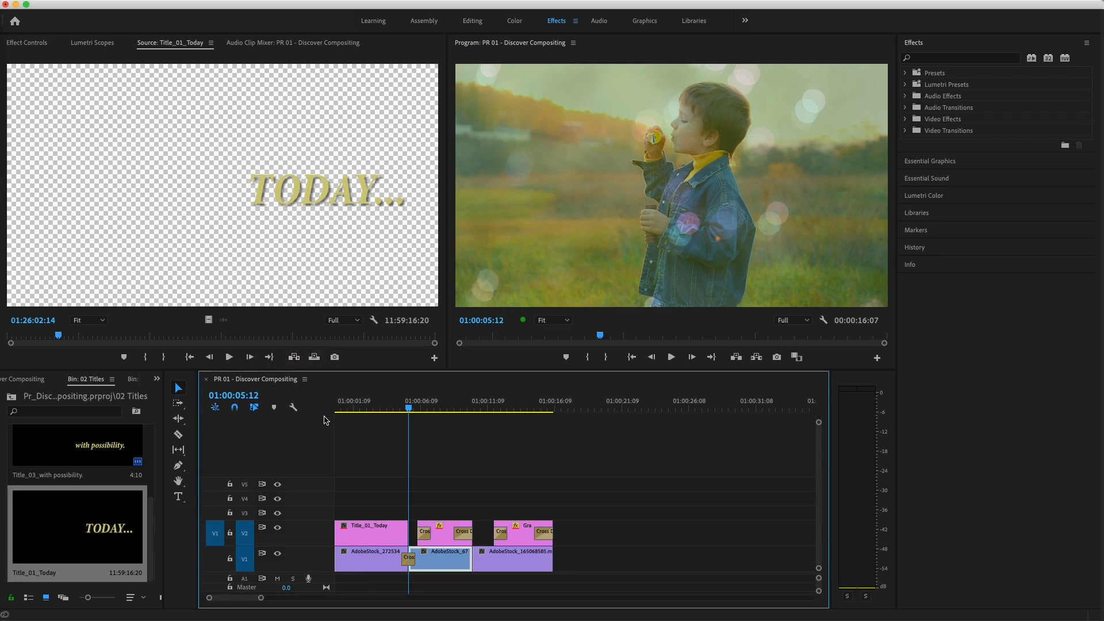
{"action": "left_click_drag", "start_coordinate": [356, 530], "coordinate": [365, 530]}
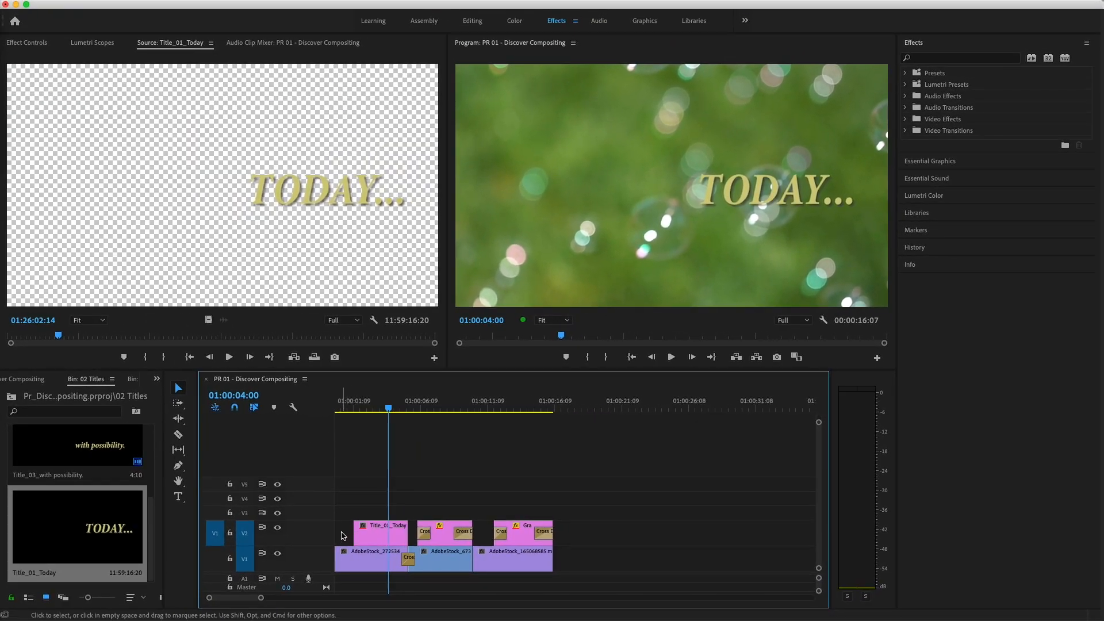
Step: Apply the default cross dissolve transitions to both ends of the TODAY title clip
{"action": "left_click", "coordinate": [381, 532]}
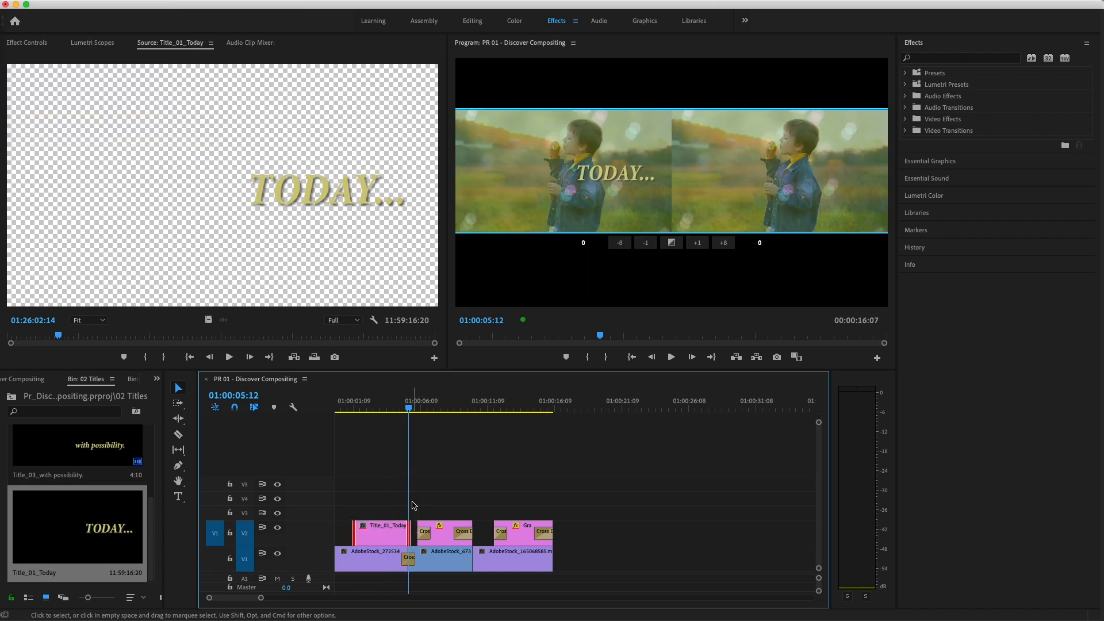
{"action": "right_click", "coordinate": [356, 534]}
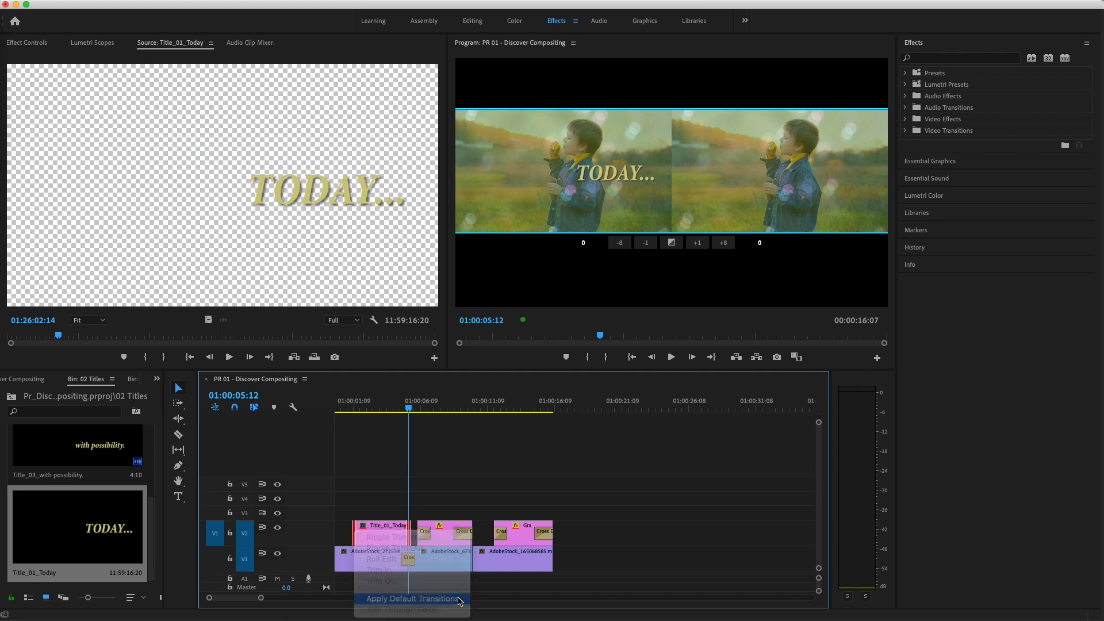
{"action": "left_click", "coordinate": [412, 598]}
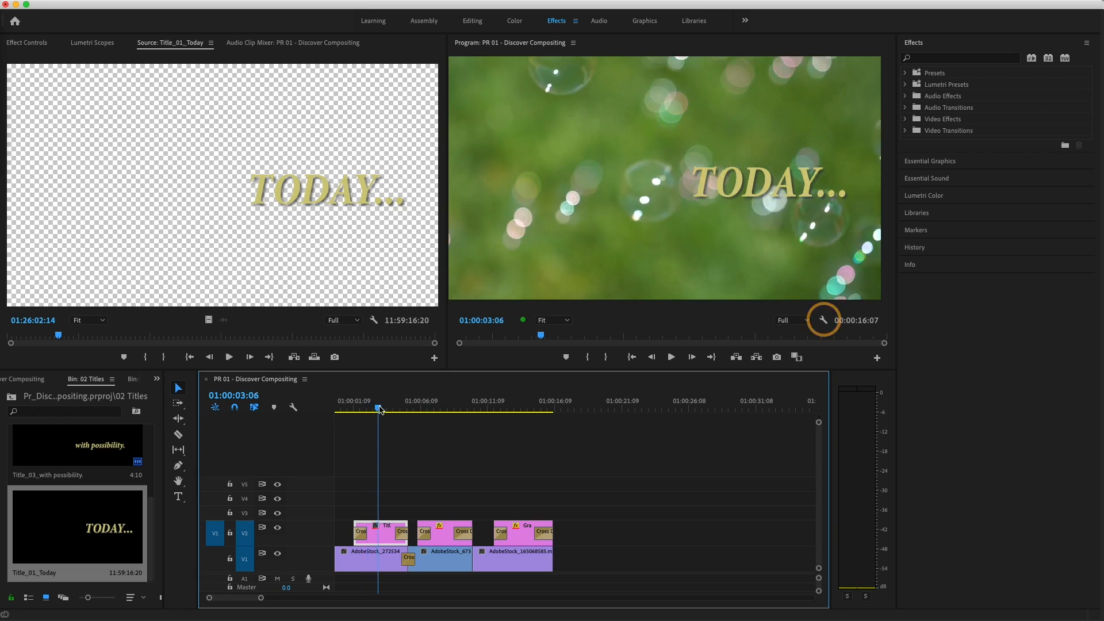
Step: Show the Program Monitor transparency grid and hide V1 so the title appears alone
{"action": "left_click", "coordinate": [823, 320]}
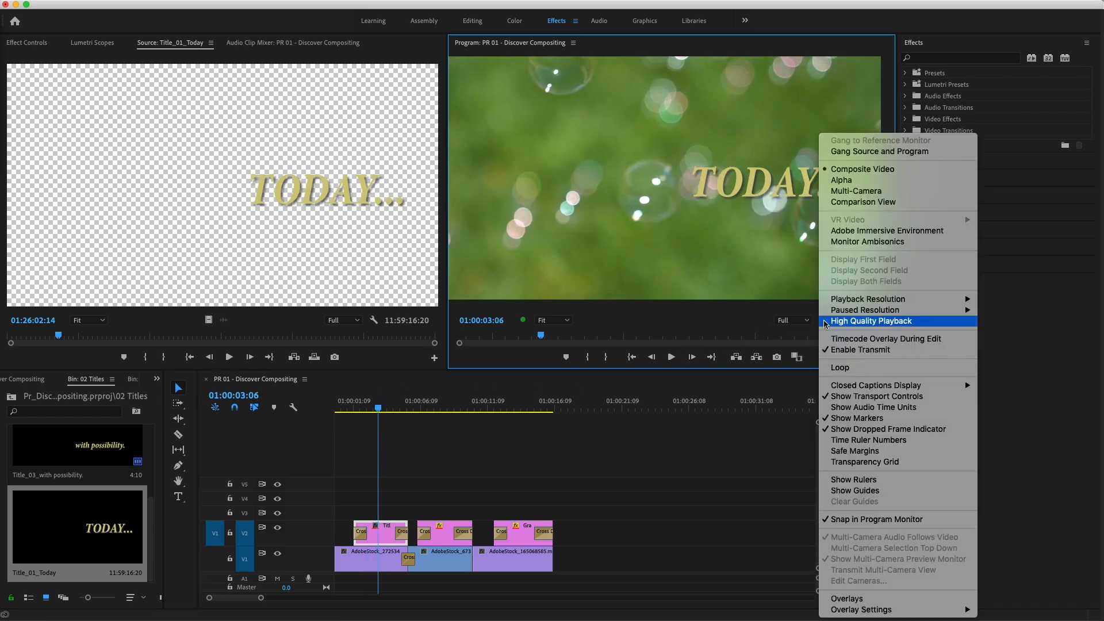
{"action": "left_click", "coordinate": [871, 321]}
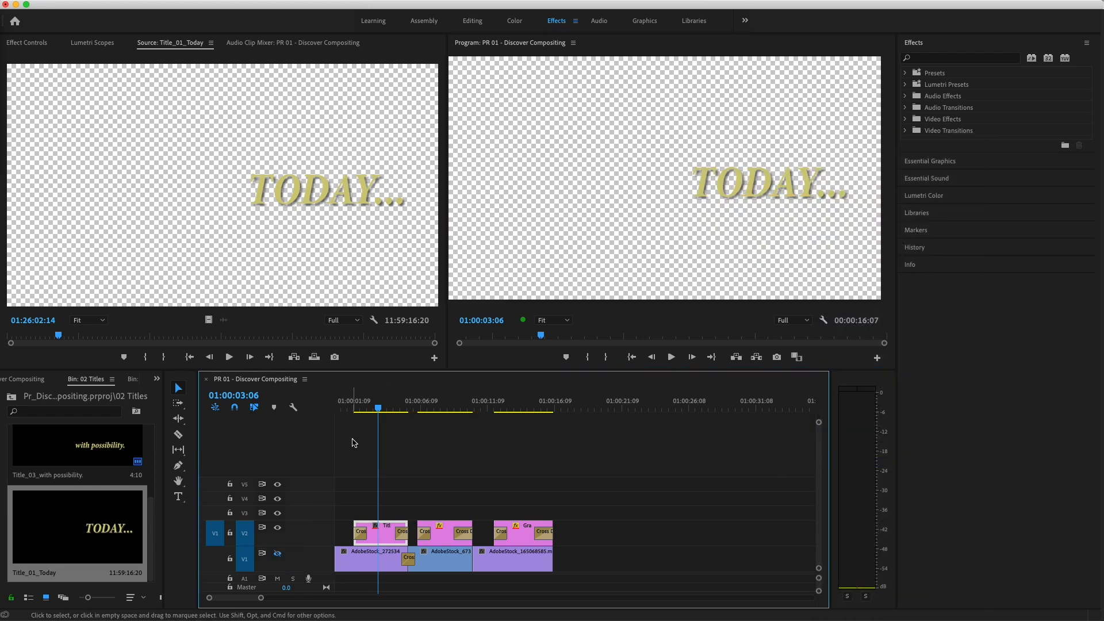
{"action": "left_click", "coordinate": [353, 407]}
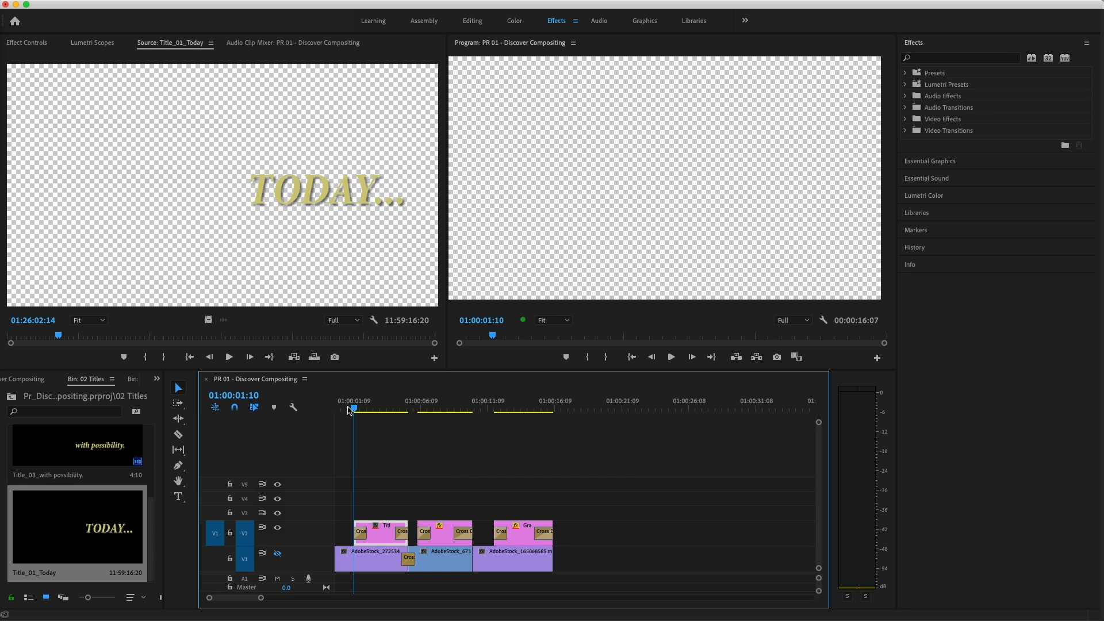
Step: Play and step frame by frame through the TODAY title's fade-in
{"action": "left_click", "coordinate": [669, 357]}
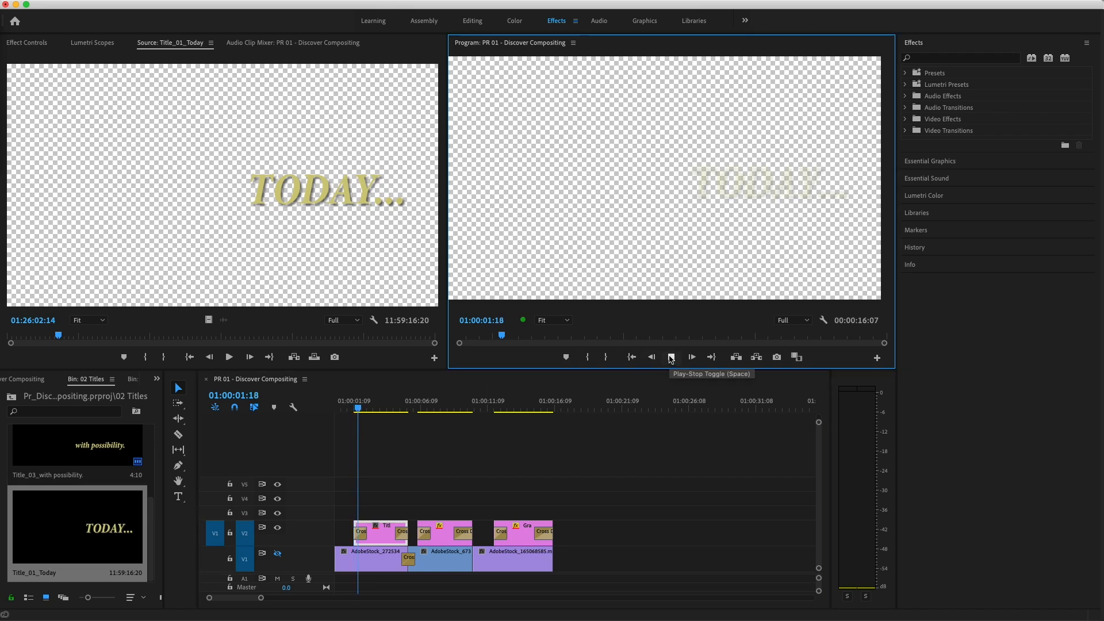
{"action": "left_click", "coordinate": [670, 356]}
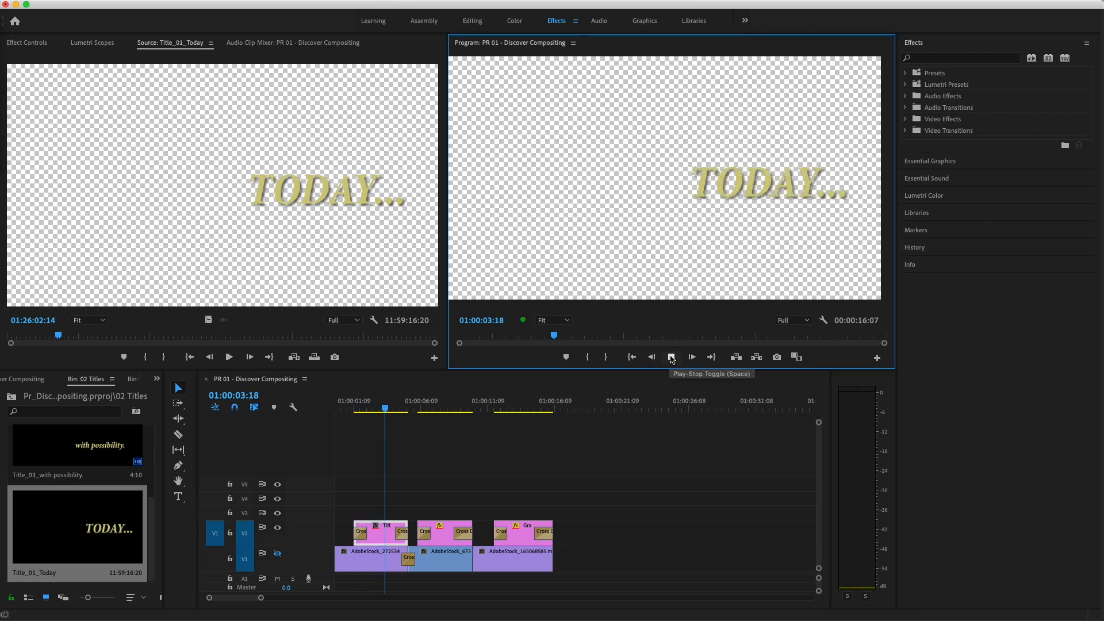
{"action": "left_click", "coordinate": [691, 356]}
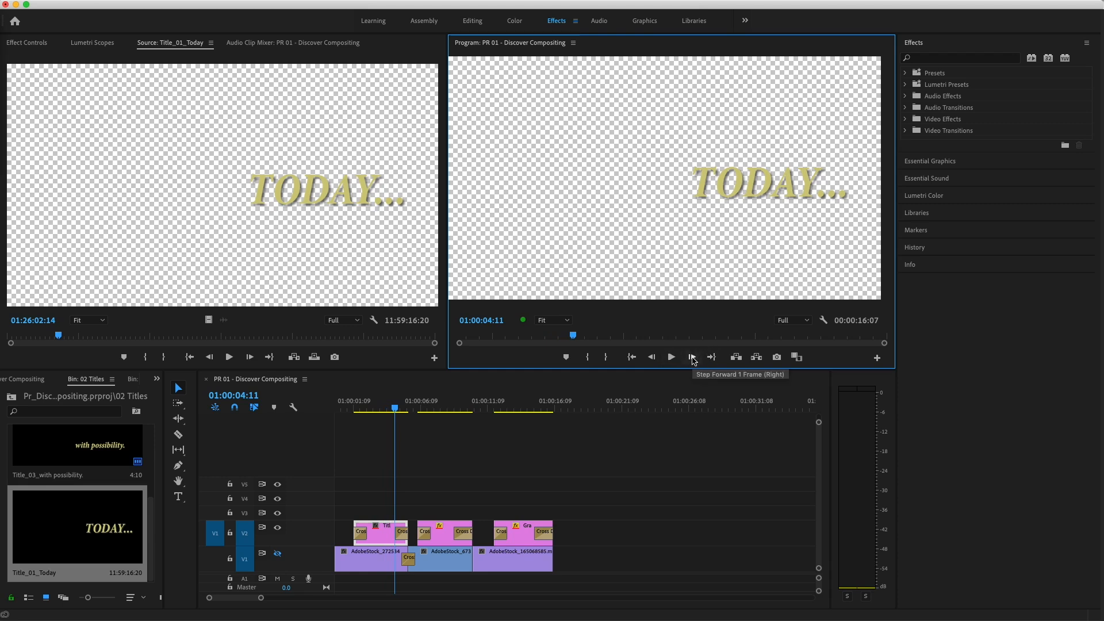
{"action": "left_click", "coordinate": [692, 356]}
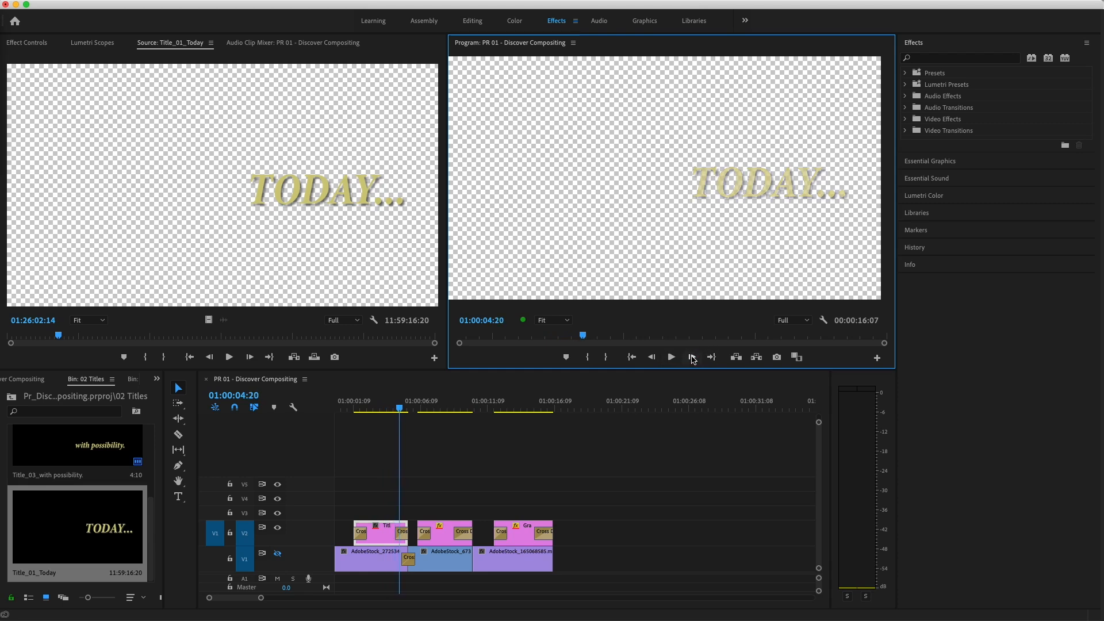
{"action": "left_click", "coordinate": [691, 357]}
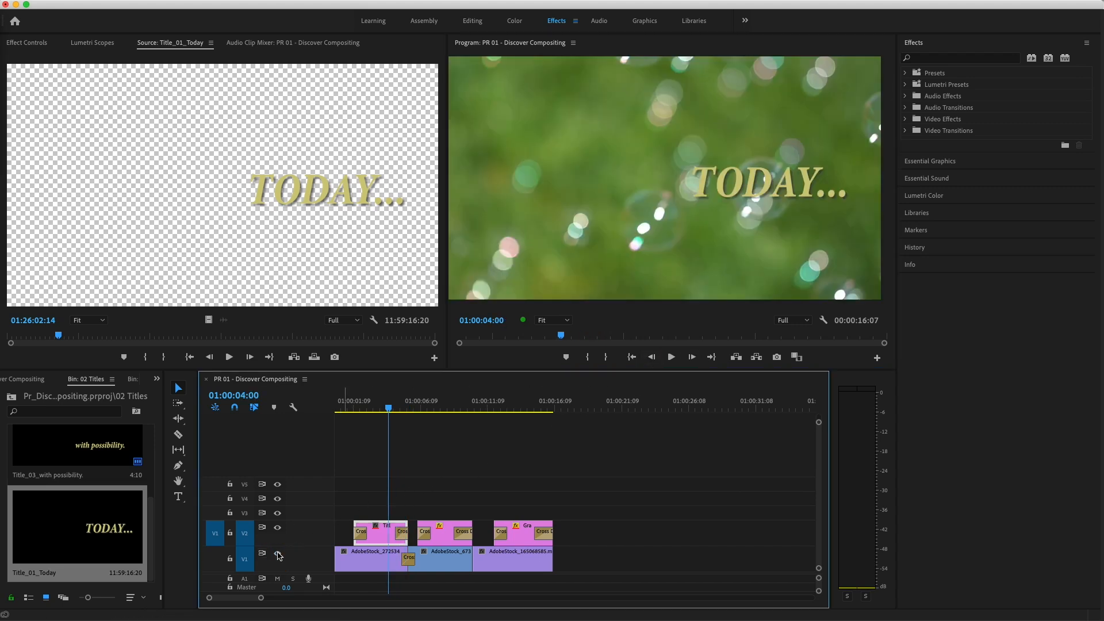
{"action": "mouse_move", "coordinate": [277, 555]}
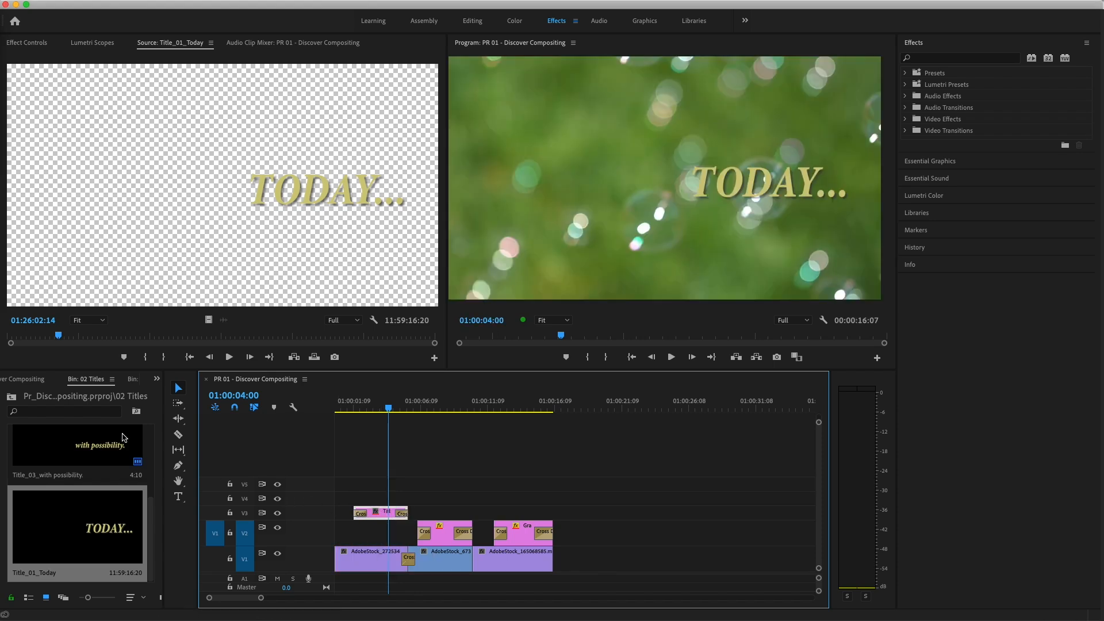
Step: Switch the panel to the media bin and pick the girl footage clip
{"action": "left_click", "coordinate": [158, 379]}
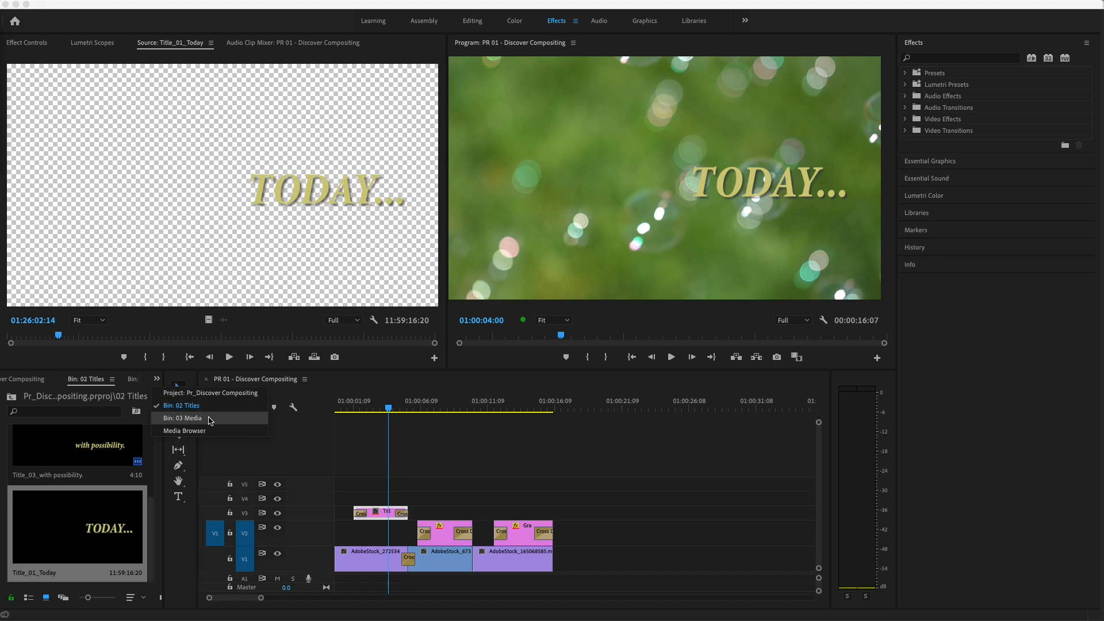
{"action": "left_click", "coordinate": [184, 417]}
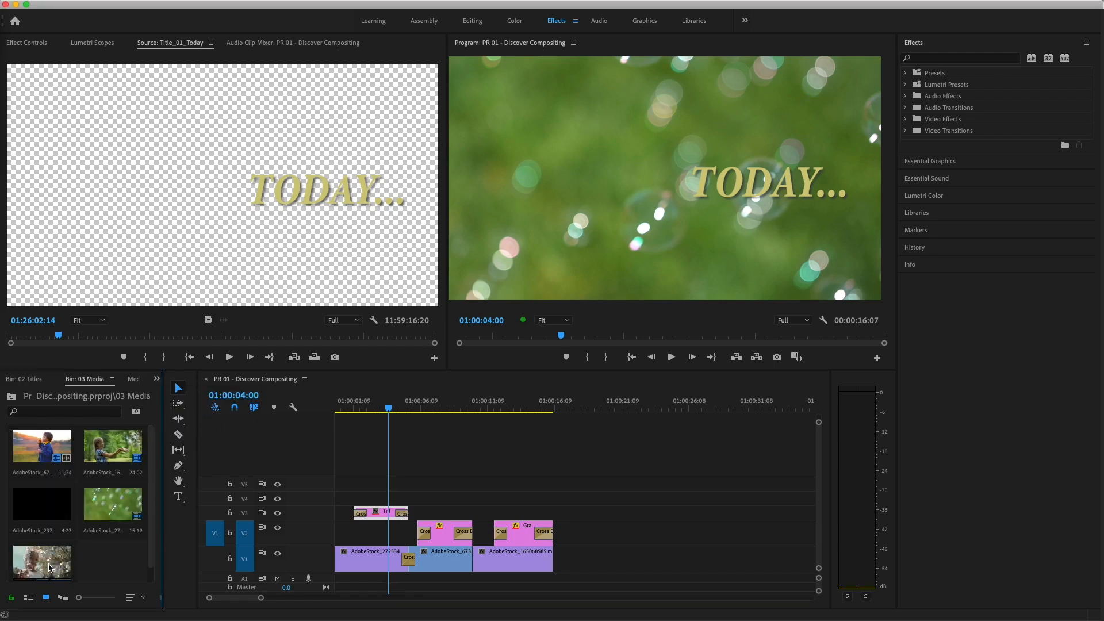
Step: Place AdobeStock_281521178.mov on V2 at sequence start beneath the TODAY title
{"action": "double_click", "coordinate": [42, 562]}
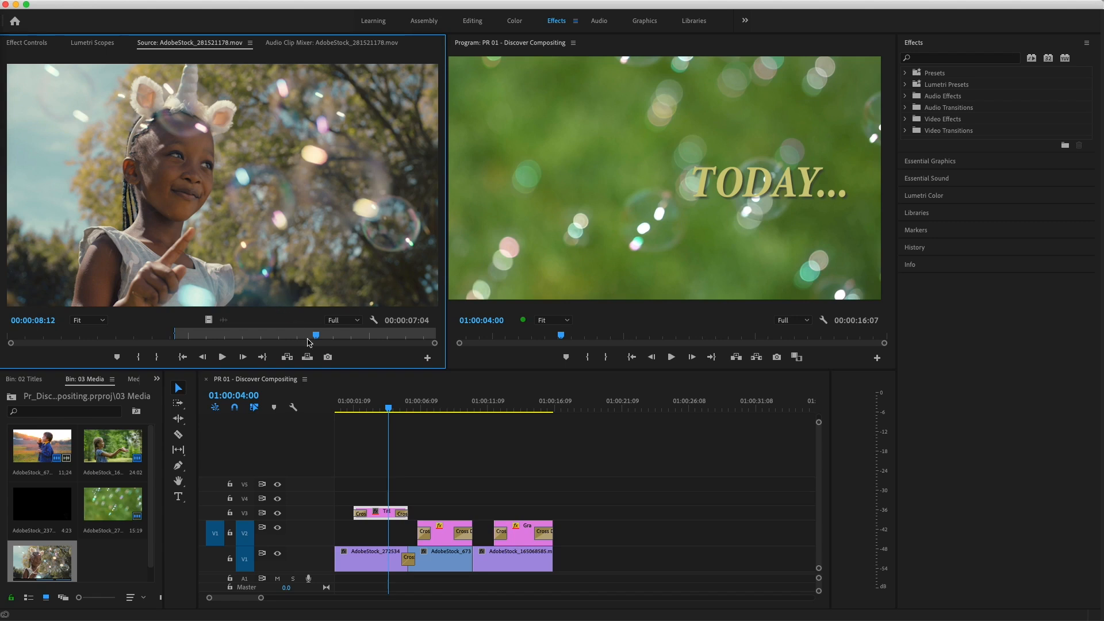
{"action": "left_click_drag", "start_coordinate": [315, 334], "coordinate": [173, 334]}
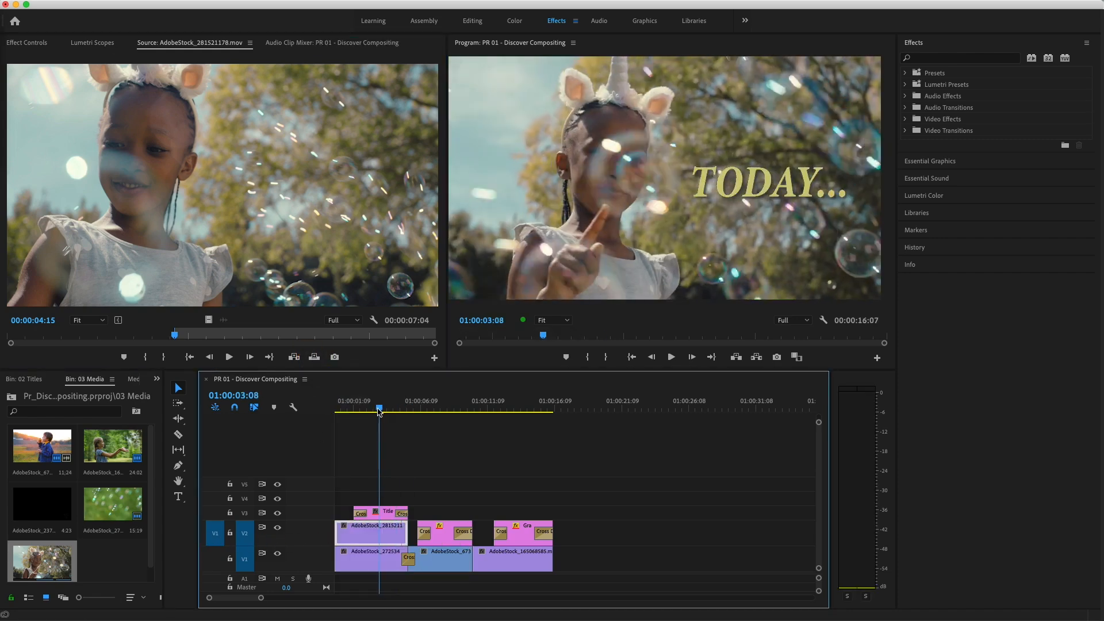
Step: Select the TODAY title on V3 and show its text layer in Essential Graphics
{"action": "left_click", "coordinate": [375, 513]}
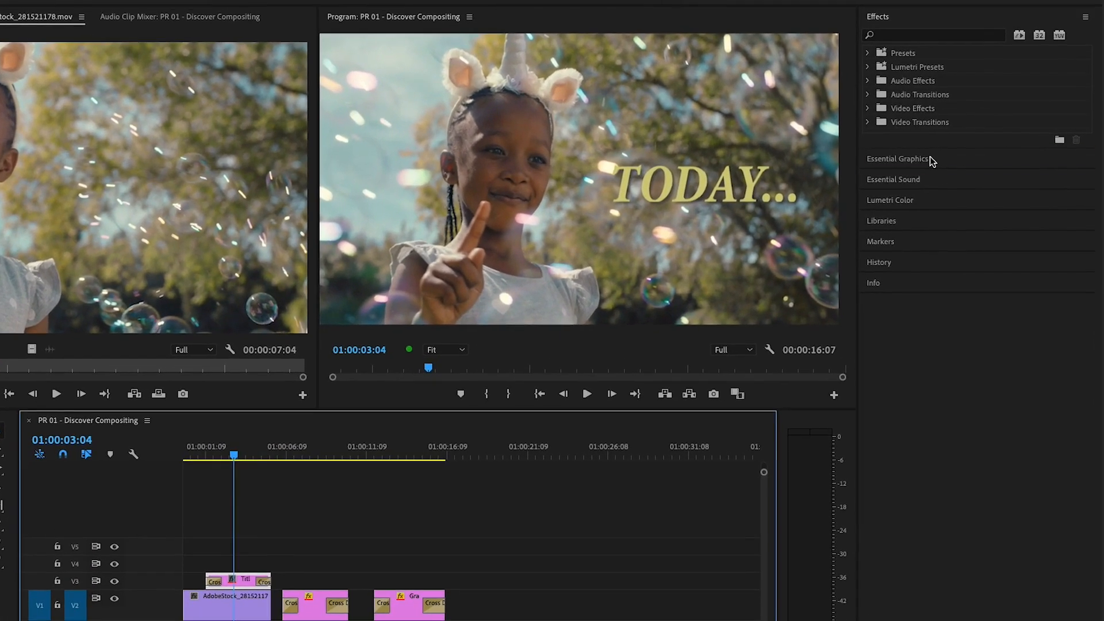
{"action": "left_click", "coordinate": [897, 158]}
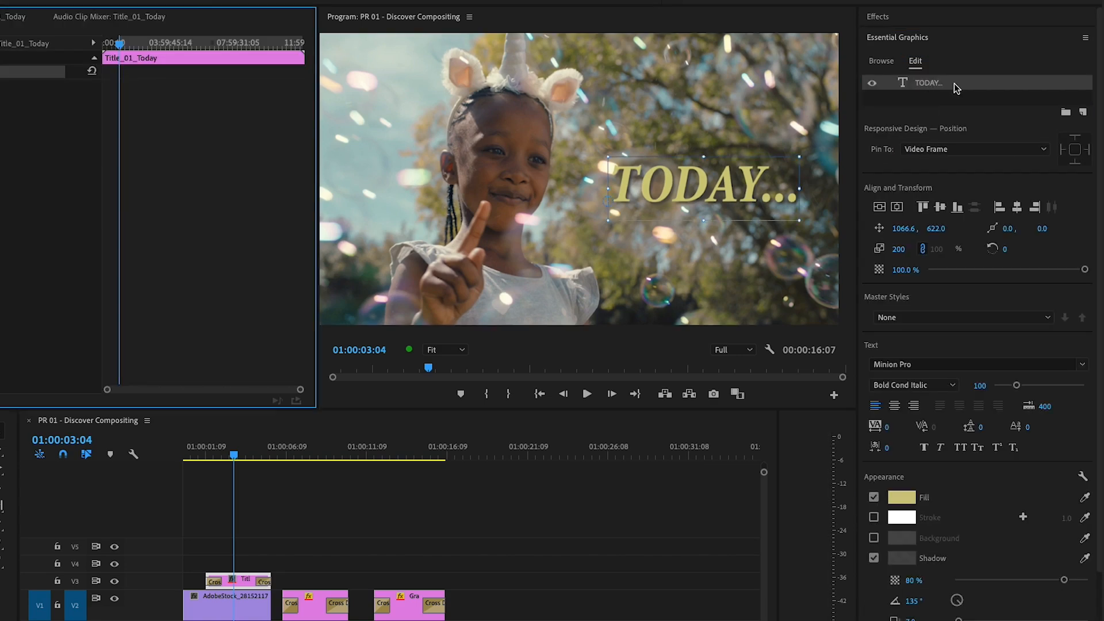
{"action": "mouse_move", "coordinate": [737, 230]}
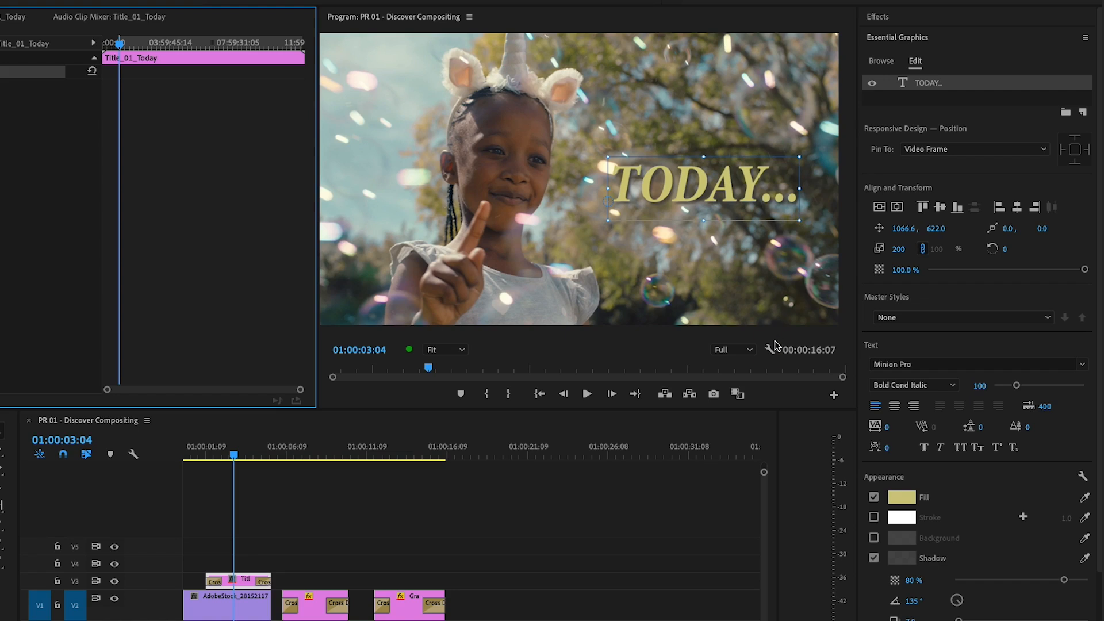
Step: Enable Program Monitor snapping, reposition TODAY lower right, and hide the guides
{"action": "left_click", "coordinate": [470, 16]}
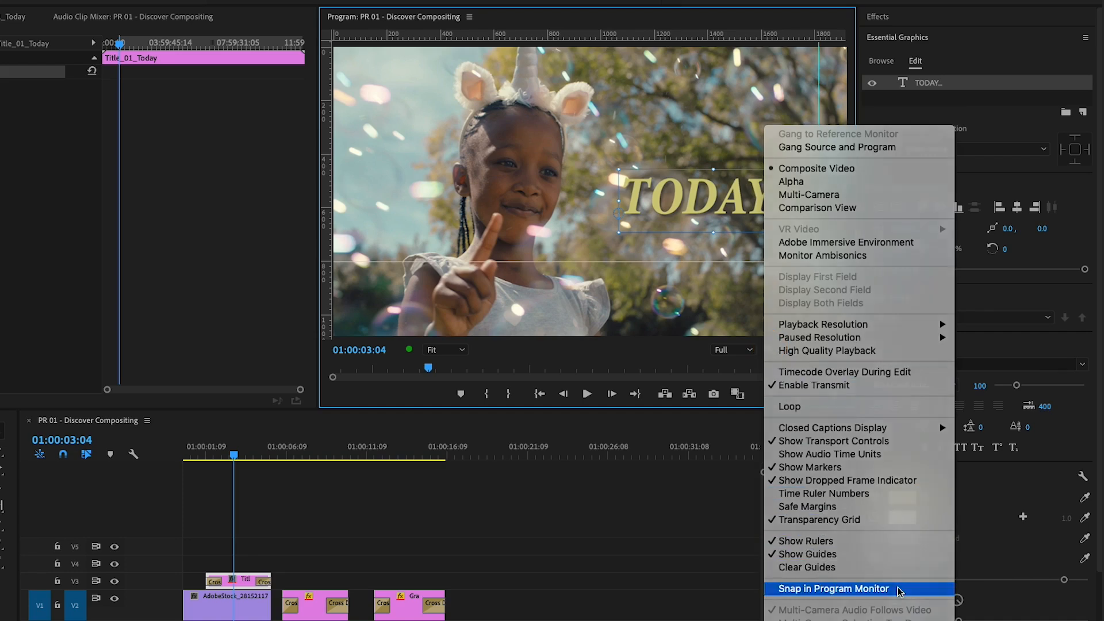
{"action": "left_click", "coordinate": [834, 589]}
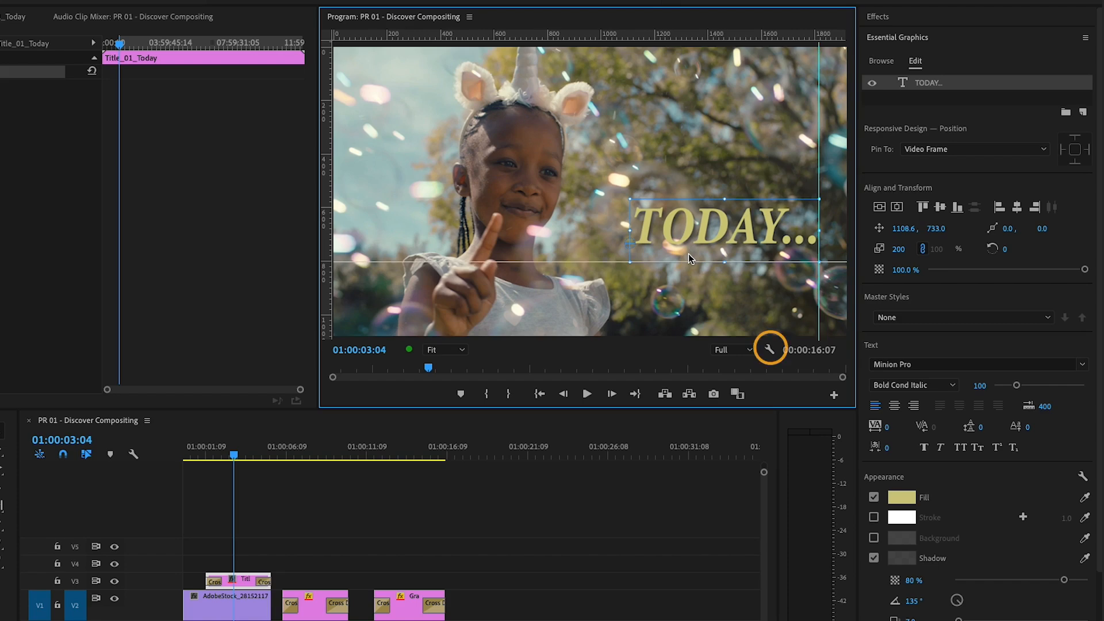
{"action": "left_click", "coordinate": [770, 349]}
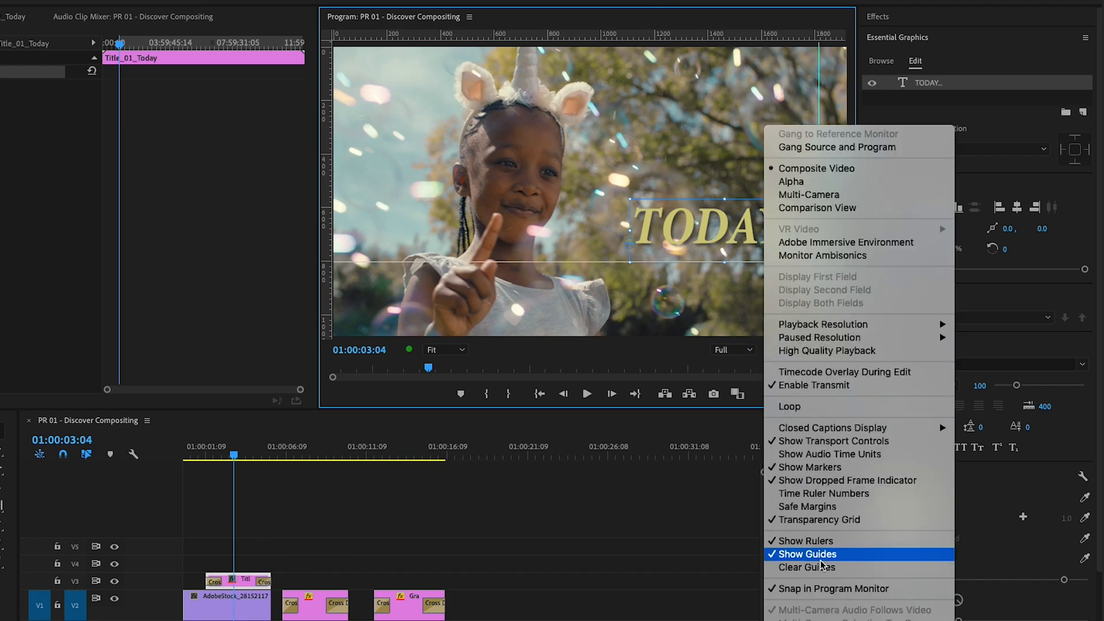
{"action": "left_click", "coordinate": [809, 555]}
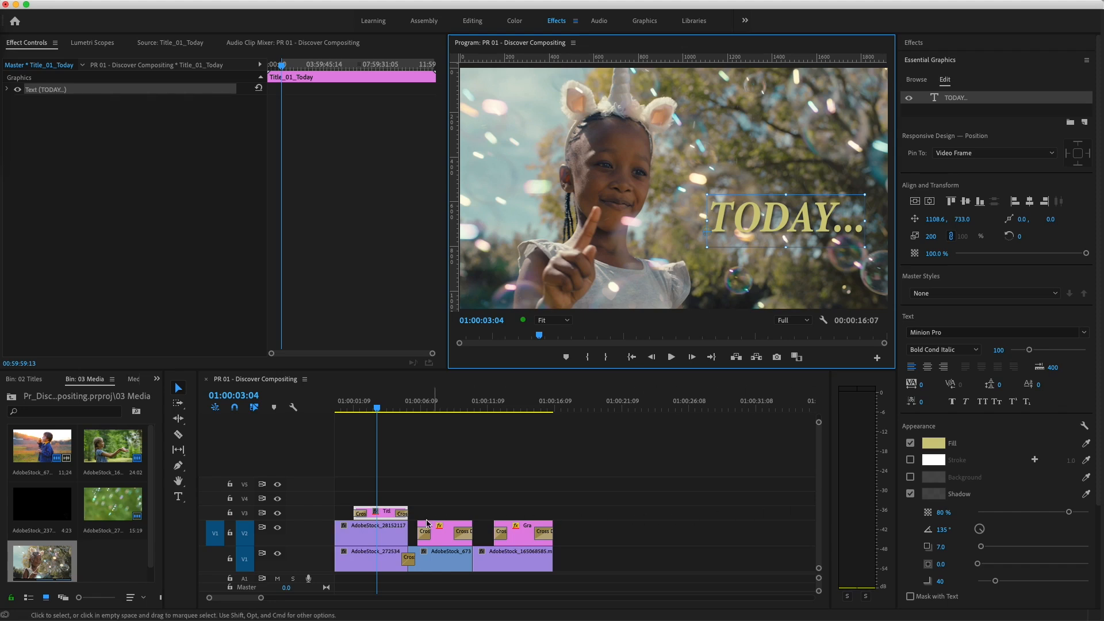
Step: Add an ellipse opacity mask to the girl clip and enlarge it around her
{"action": "left_click", "coordinate": [372, 533]}
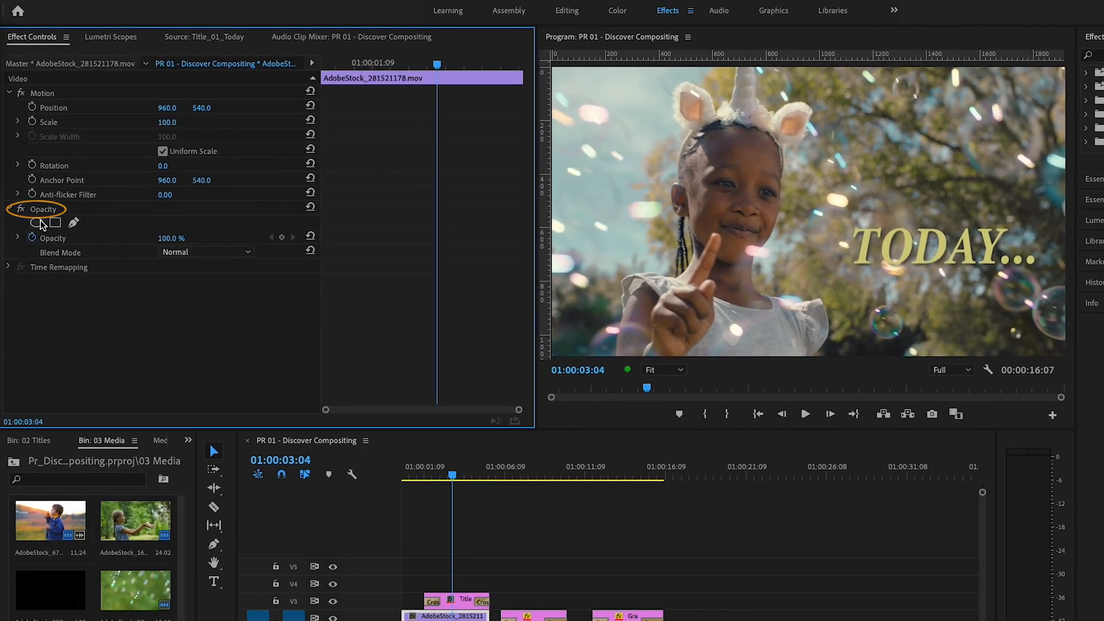
{"action": "mouse_move", "coordinate": [40, 222]}
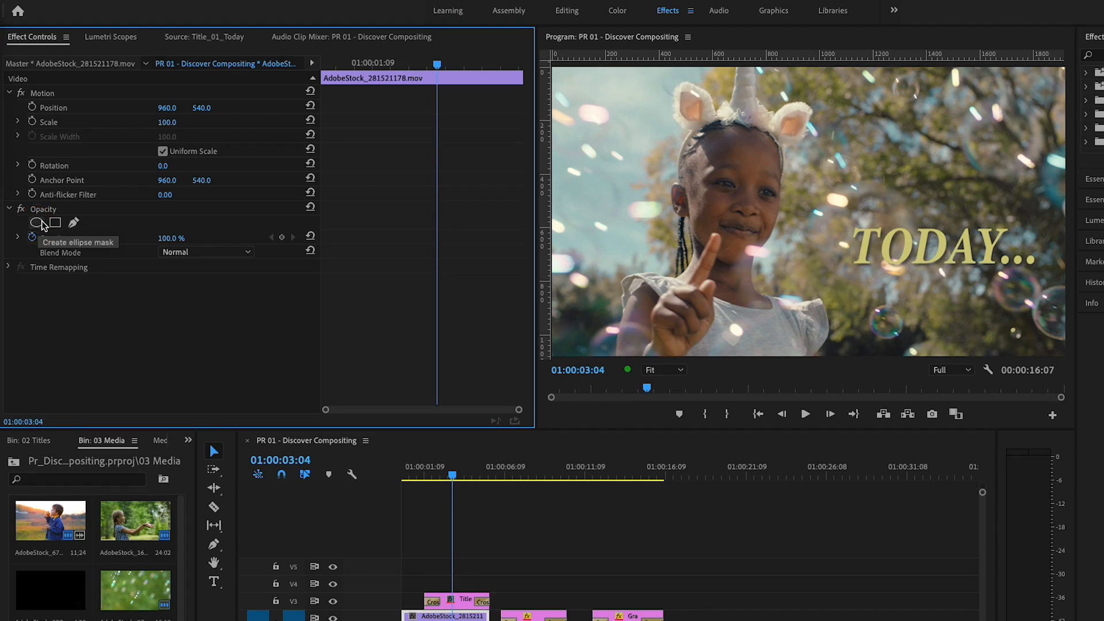
{"action": "left_click", "coordinate": [36, 222]}
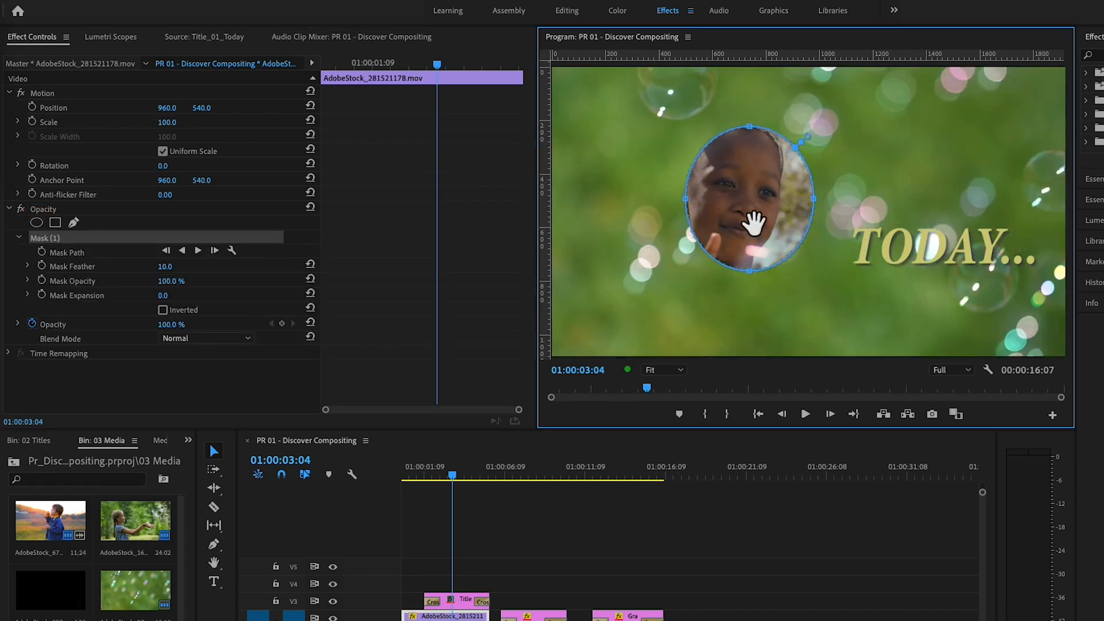
{"action": "left_click_drag", "start_coordinate": [753, 225], "coordinate": [722, 144]}
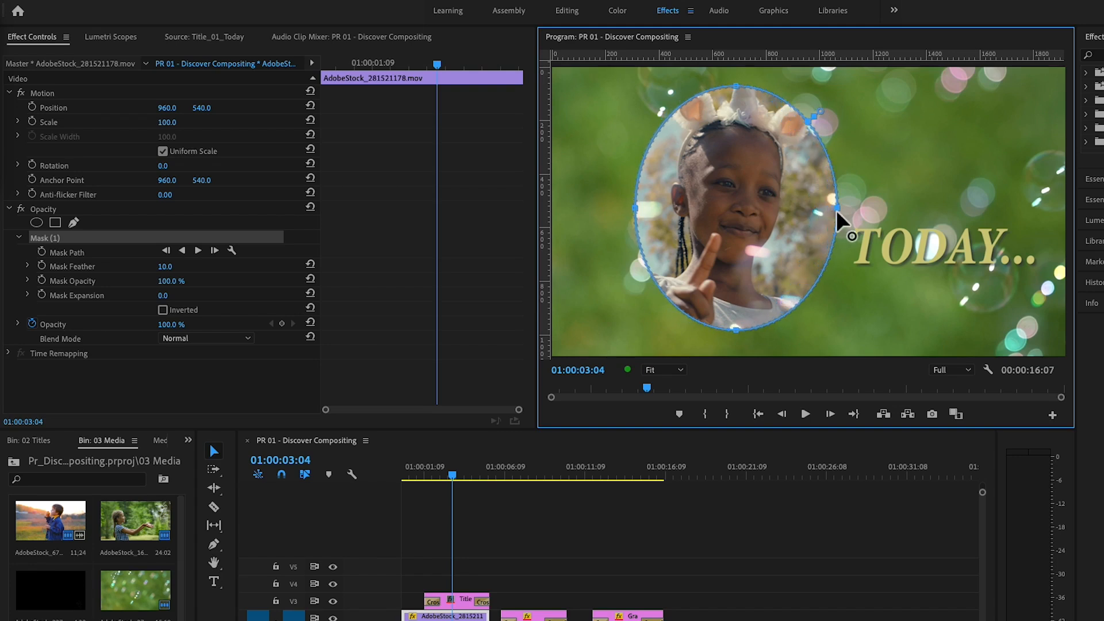
{"action": "mouse_move", "coordinate": [827, 119]}
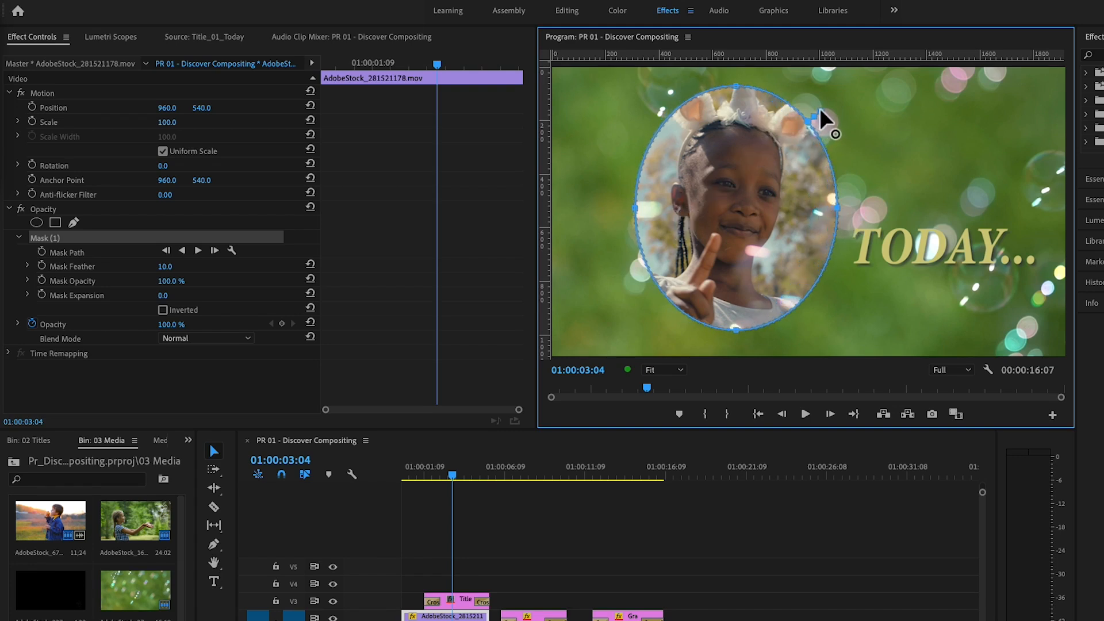
Step: Feather the mask edge to about 168 so the bubbles backdrop blends around it
{"action": "left_click_drag", "start_coordinate": [827, 118], "coordinate": [849, 105]}
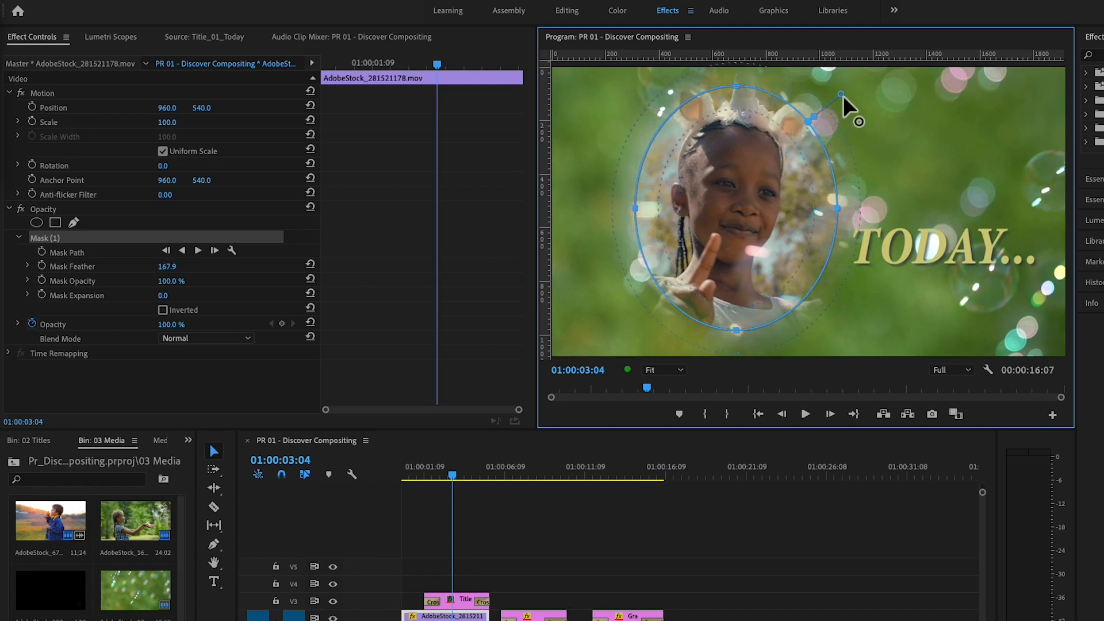
{"action": "left_click_drag", "start_coordinate": [842, 93], "coordinate": [845, 106]}
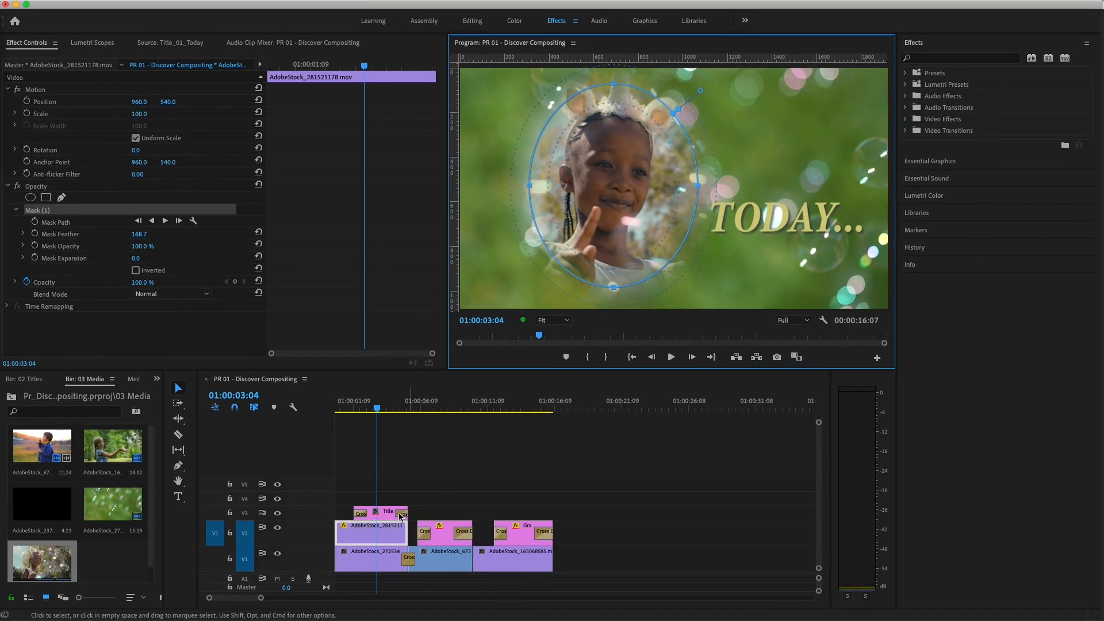
Step: Apply the default cross-dissolve transition at the girl clip's end edit point on V2
{"action": "right_click", "coordinate": [398, 531]}
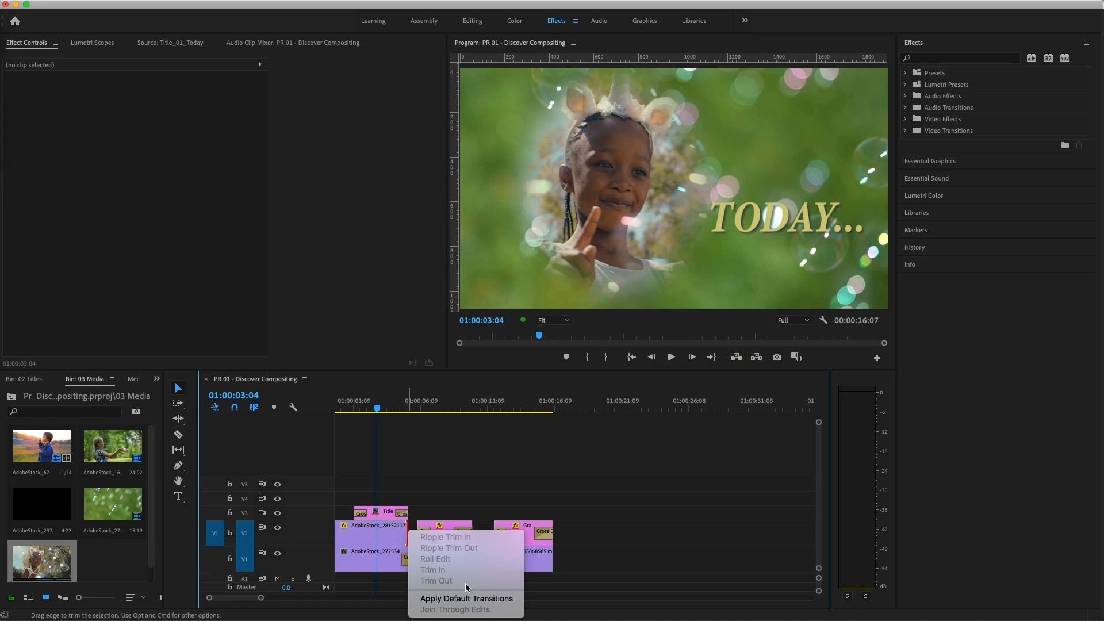
{"action": "left_click", "coordinate": [466, 598]}
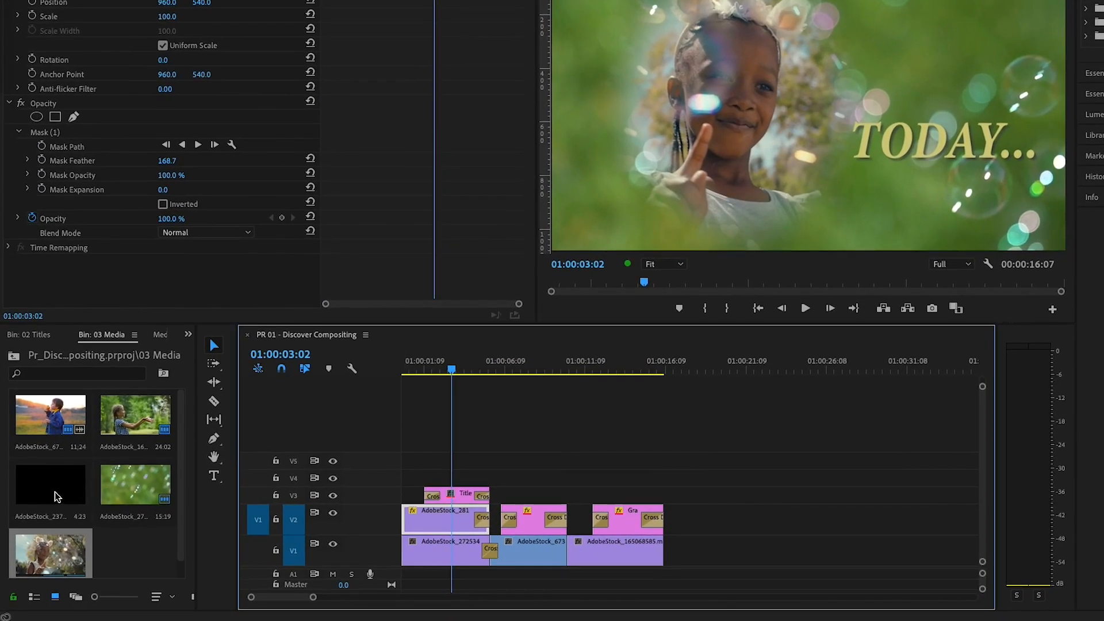
Step: Preview the bubble logo PNG from the 03 Media bin in the source monitor
{"action": "left_click", "coordinate": [51, 490]}
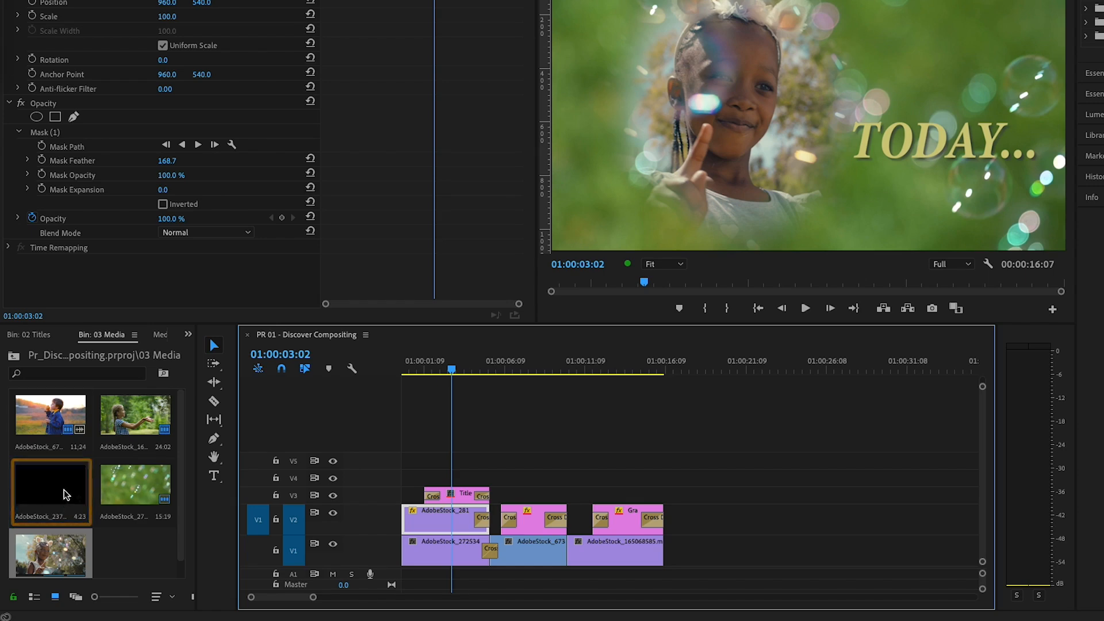
{"action": "double_click", "coordinate": [49, 491]}
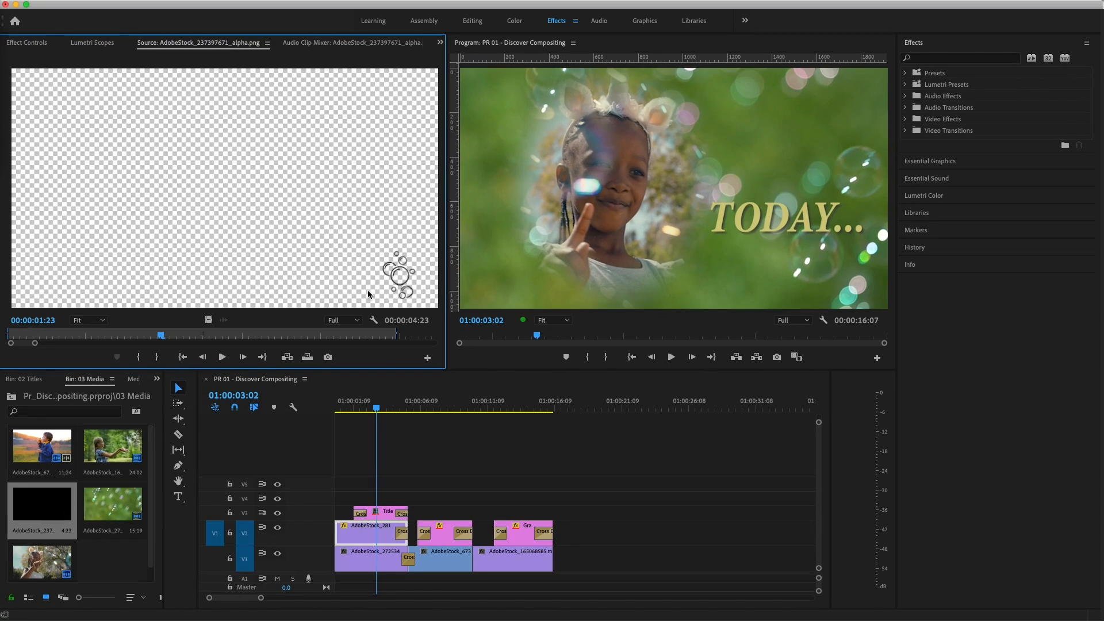
{"action": "mouse_move", "coordinate": [354, 231]}
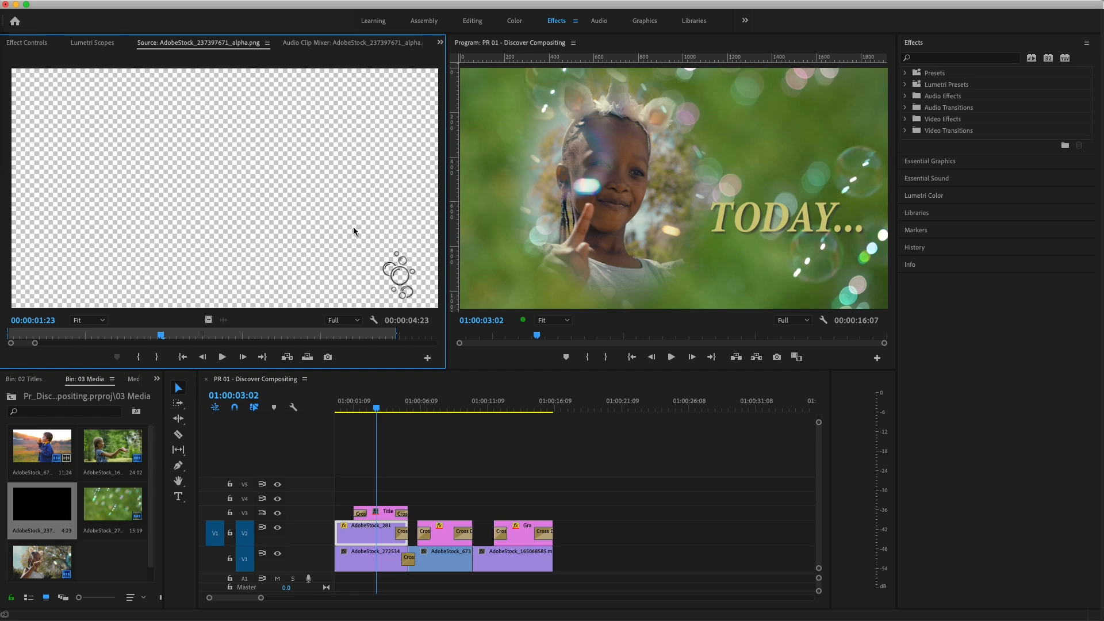
{"action": "mouse_move", "coordinate": [230, 222]}
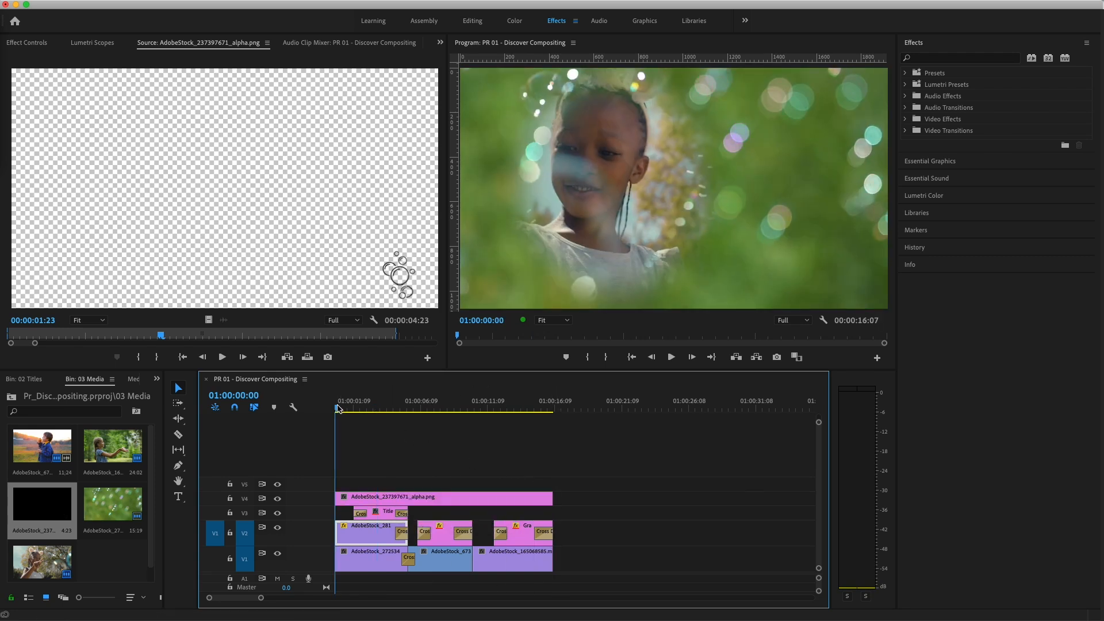
{"action": "left_click", "coordinate": [669, 357]}
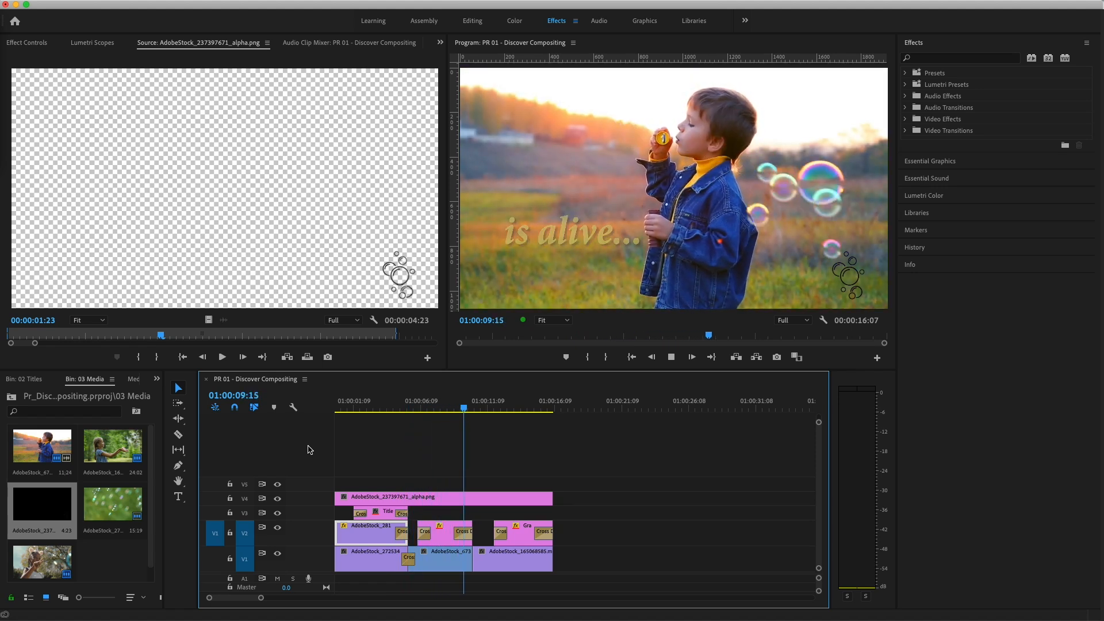
{"action": "left_click", "coordinate": [491, 407]}
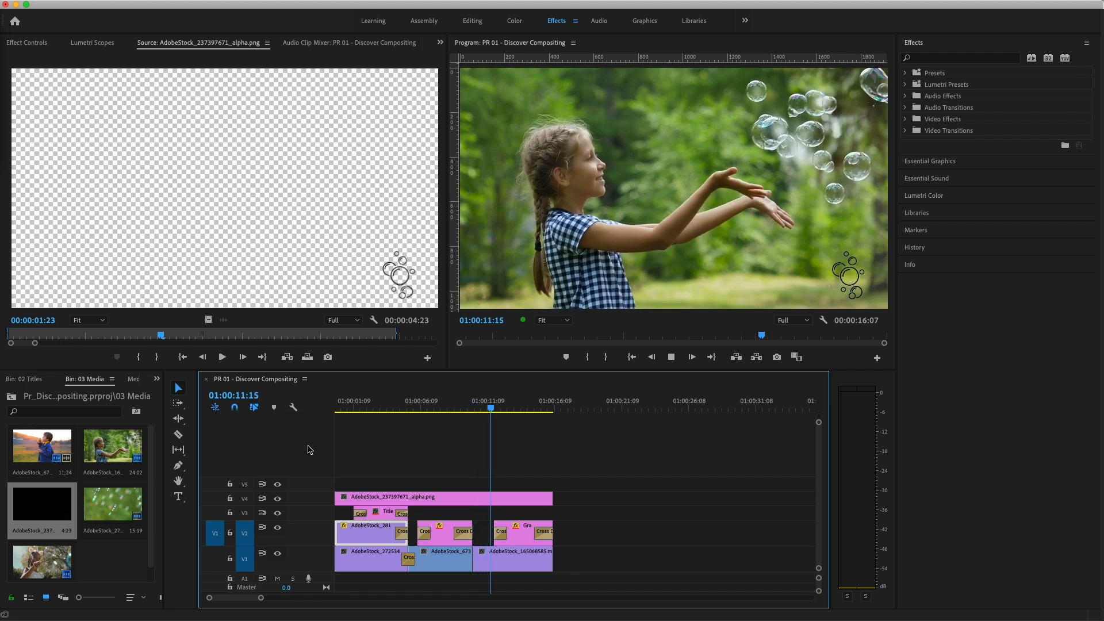